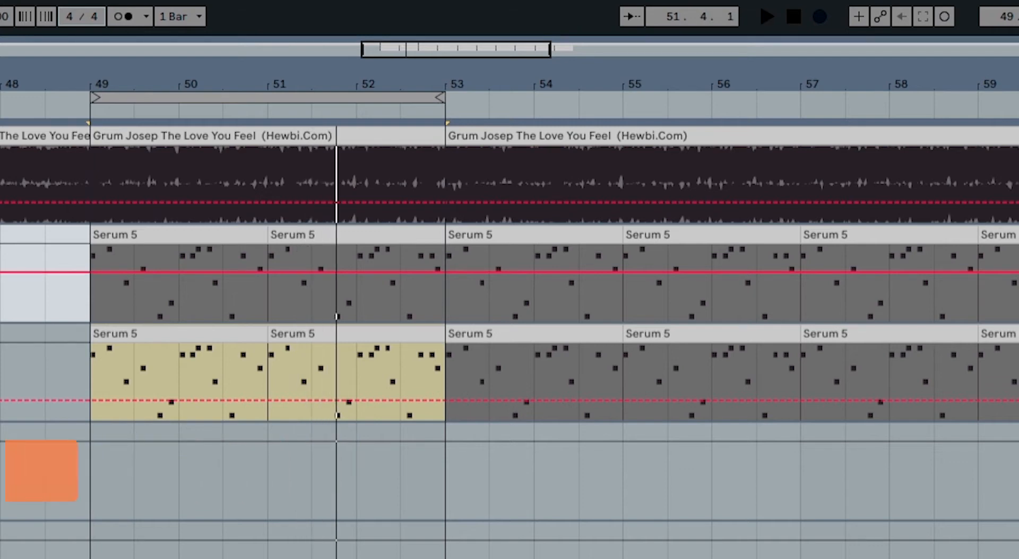
Audition the loop, then enable oscillator B and raise OSC A unison to 4 voices
click(767, 16)
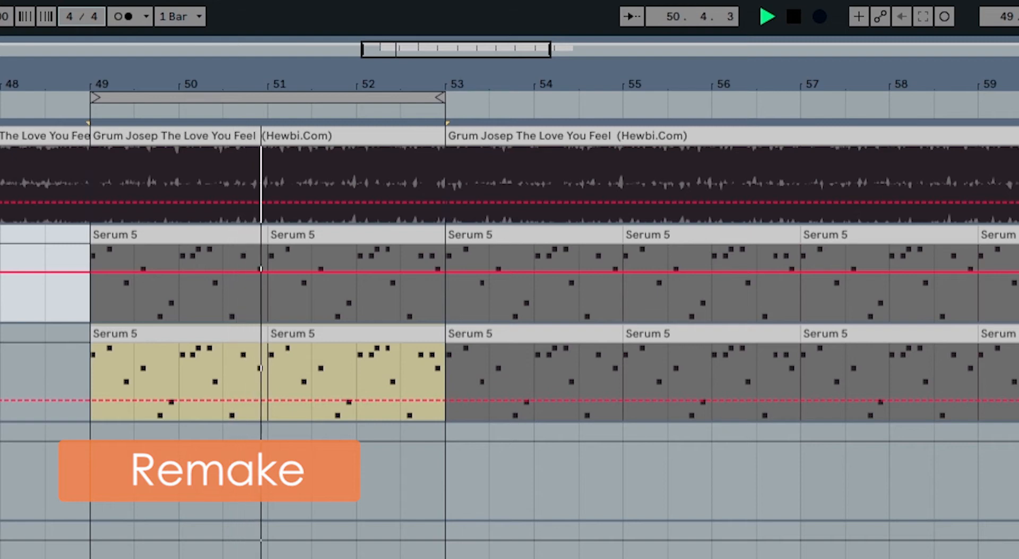
click(792, 16)
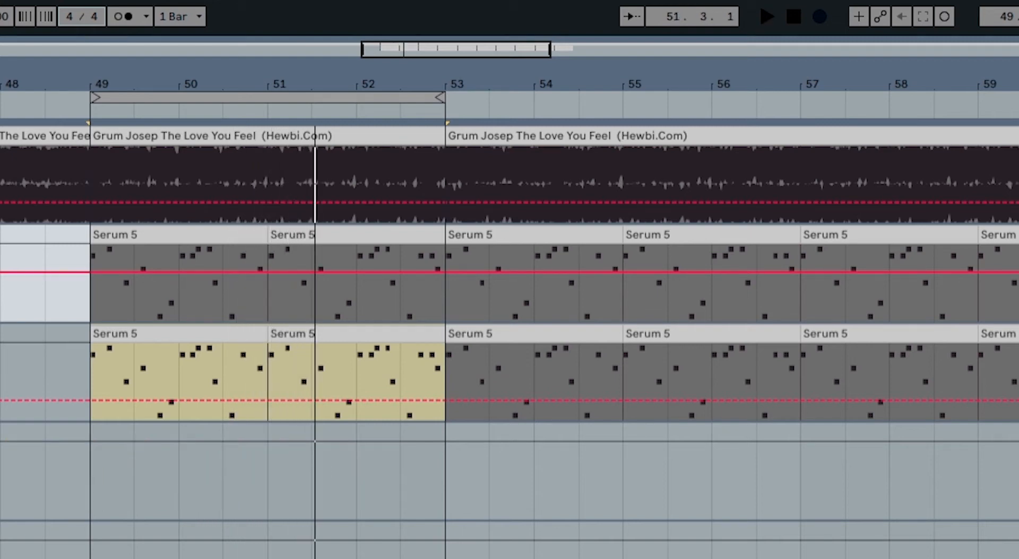
click(767, 17)
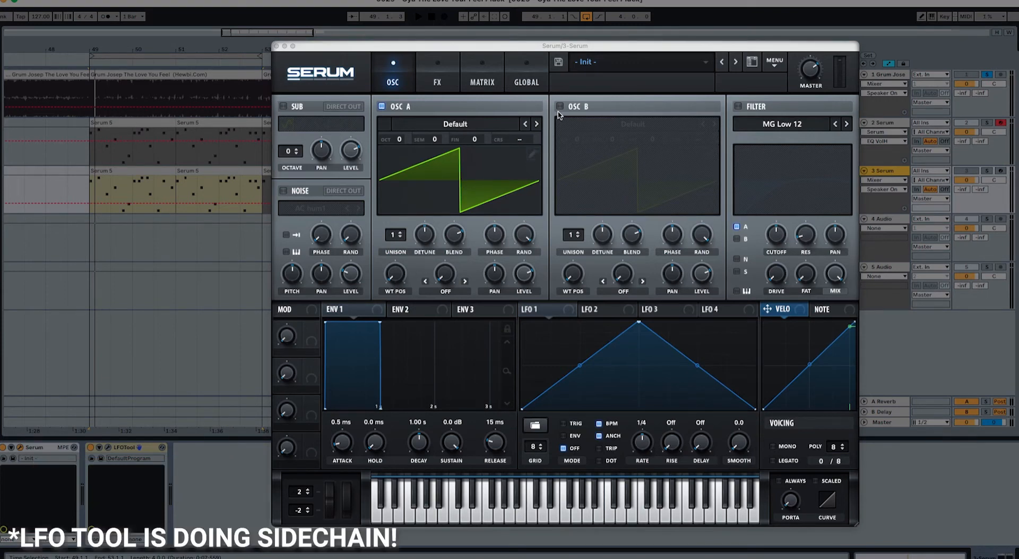
click(559, 106)
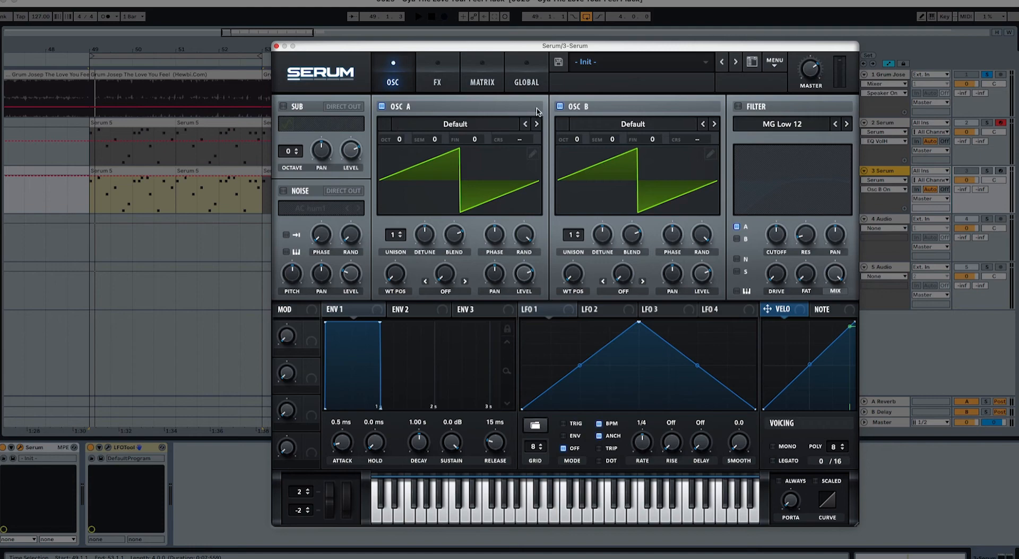
mouse_move(456, 177)
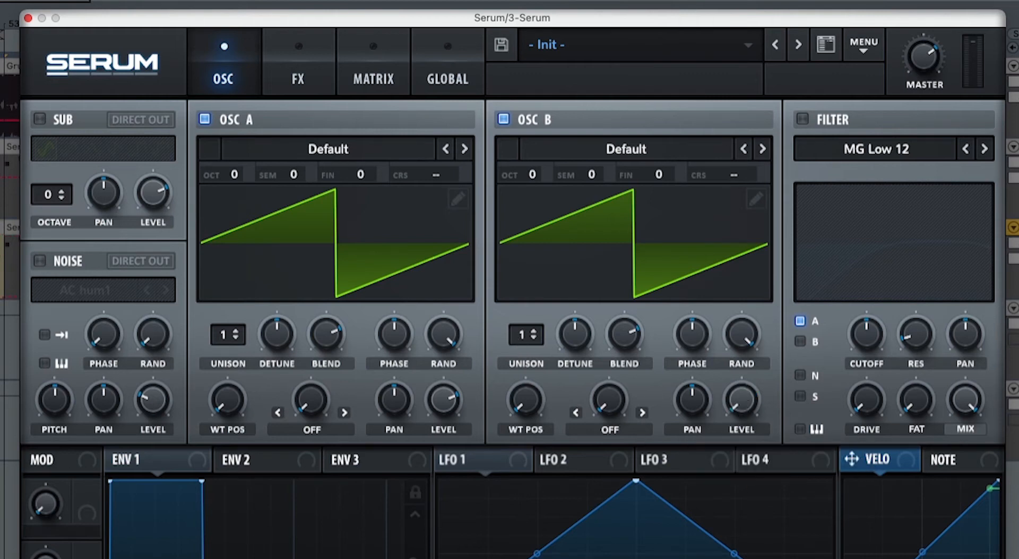
mouse_move(327, 269)
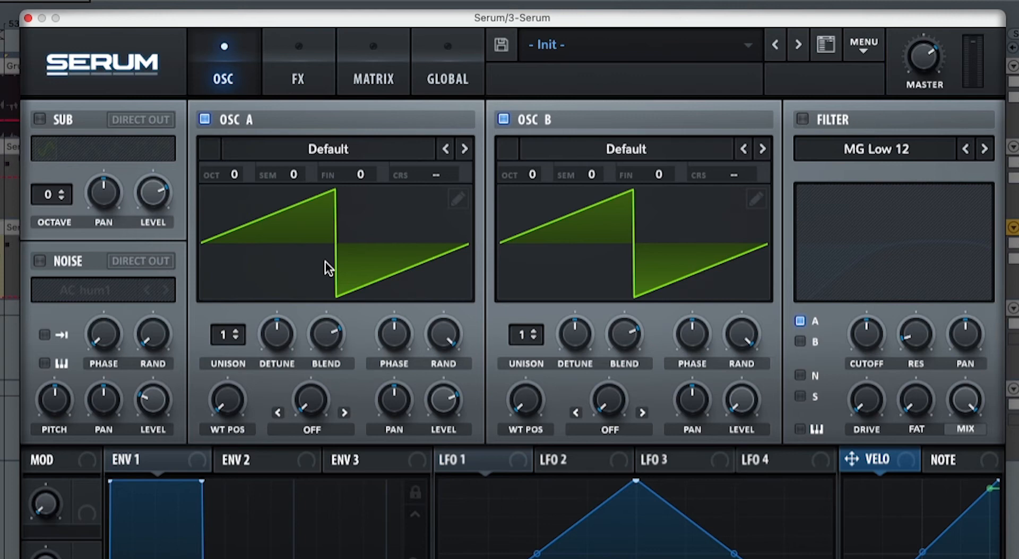
click(227, 334)
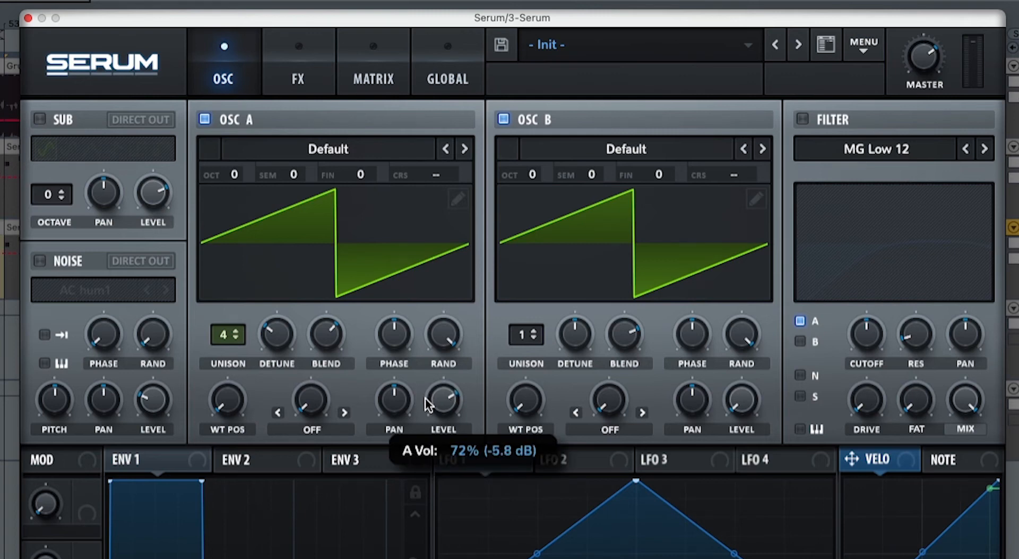
mouse_move(481, 382)
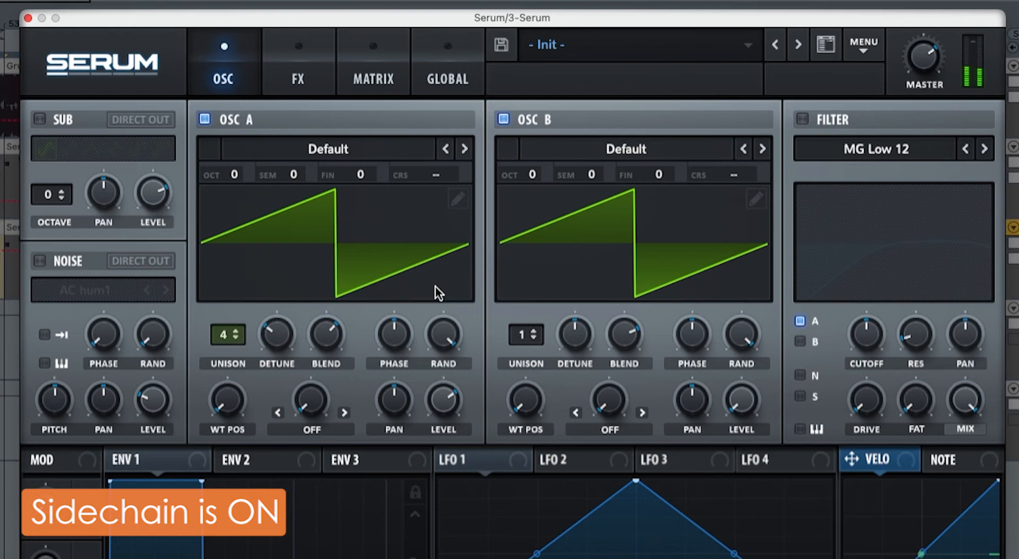
mouse_move(432, 292)
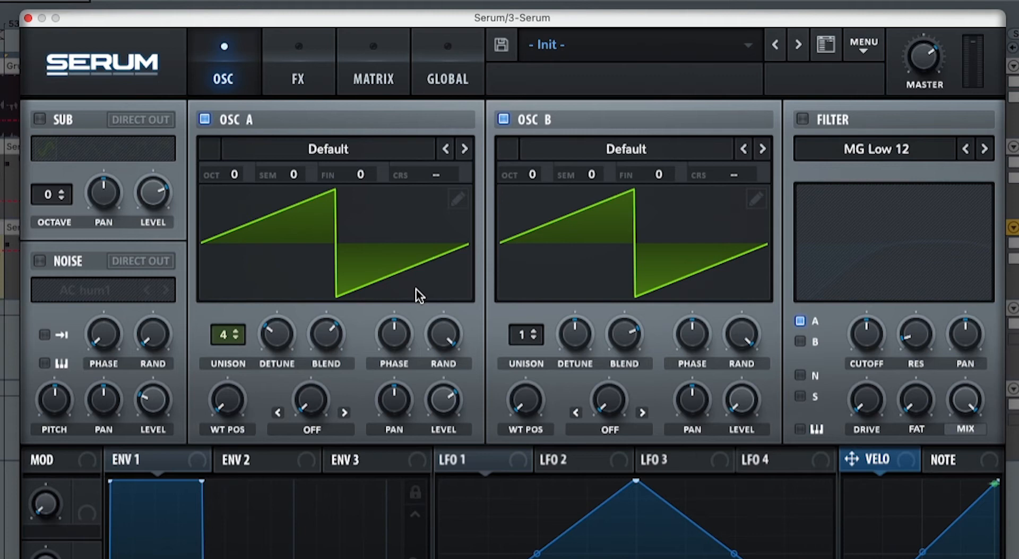
Adjust ENV 1 to 3.3 ms attack, 2.01 s decay, -inf sustain and 207 ms release
scroll(down, 3)
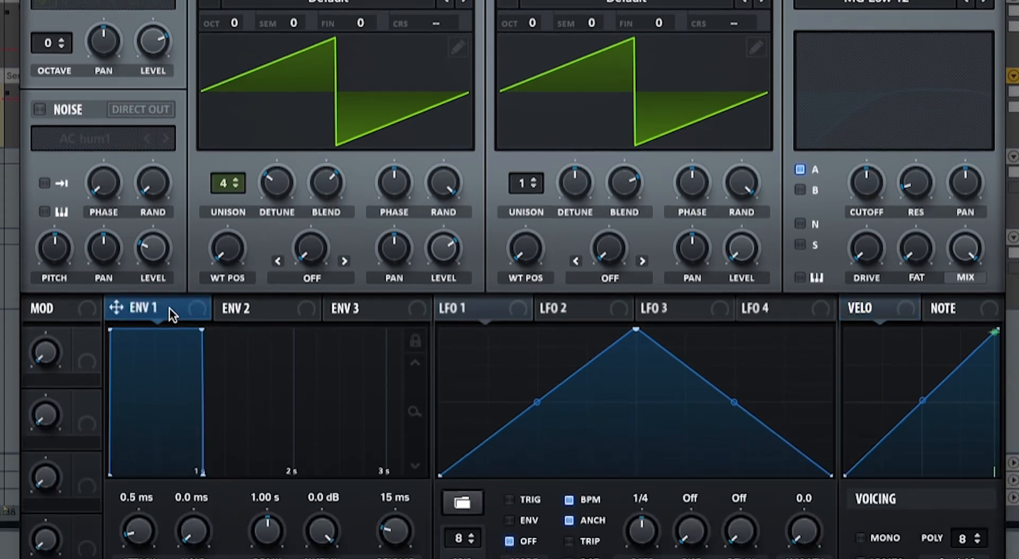
scroll(down, 3)
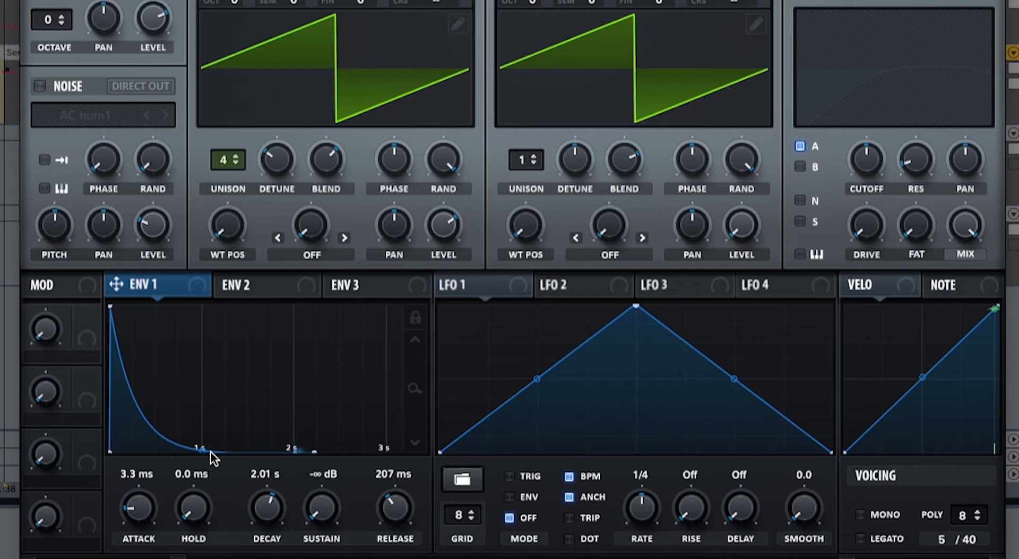
mouse_move(197, 428)
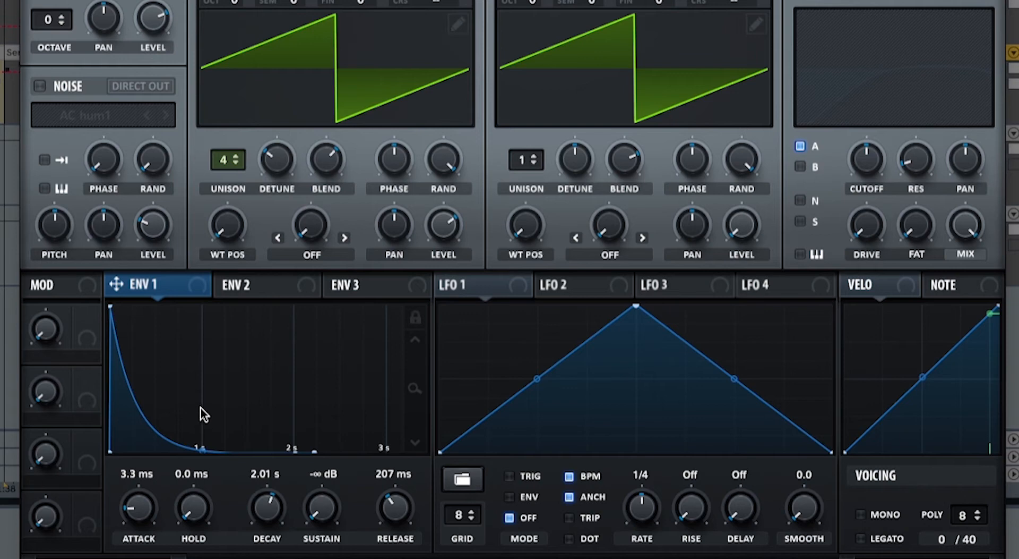
Bring up the ENV 2 tab for editing
click(235, 285)
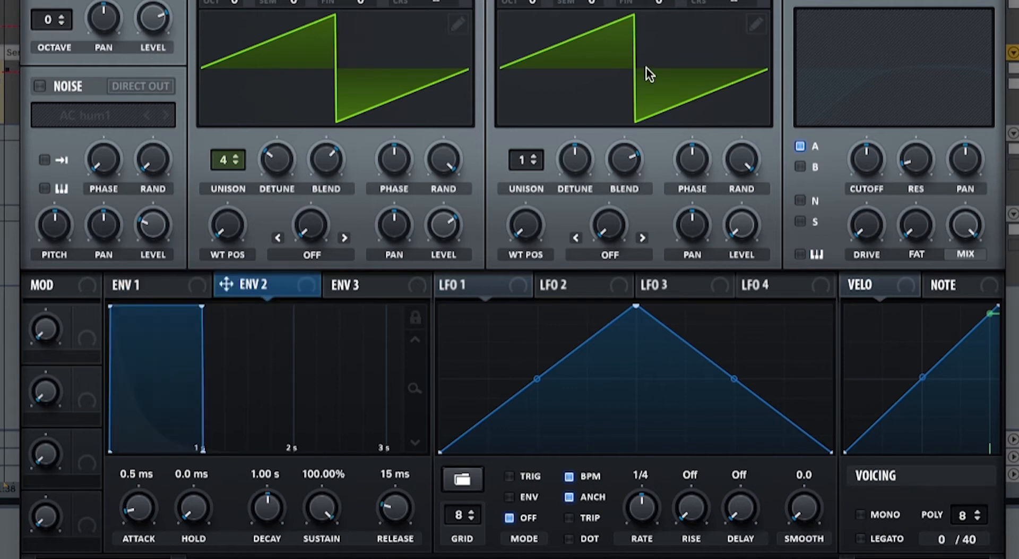
mouse_move(200, 307)
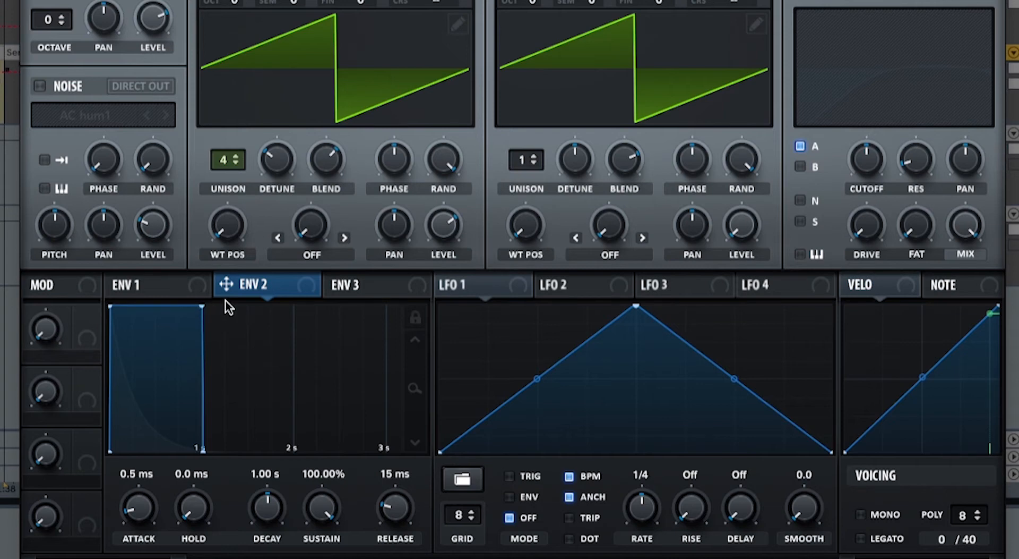
mouse_move(229, 309)
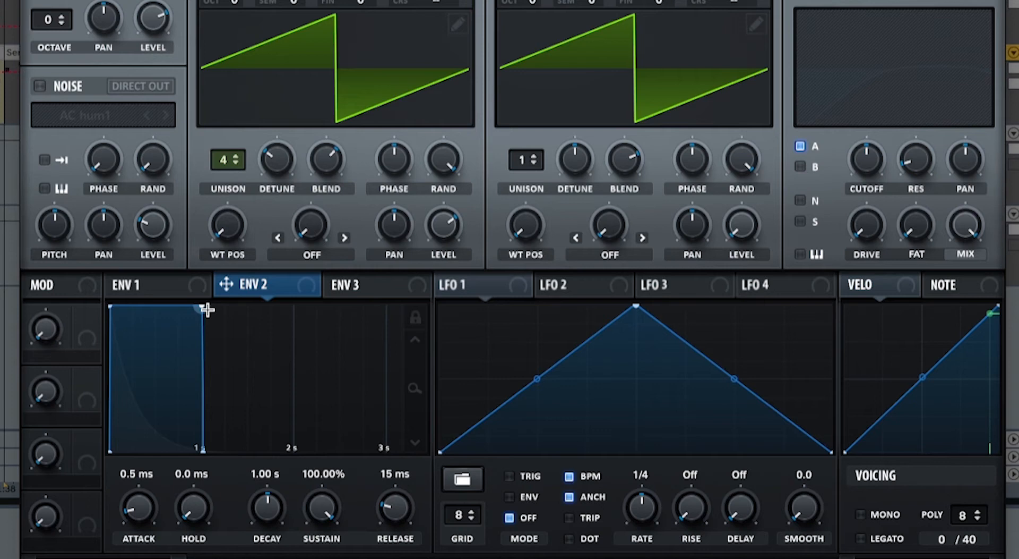
mouse_move(751, 231)
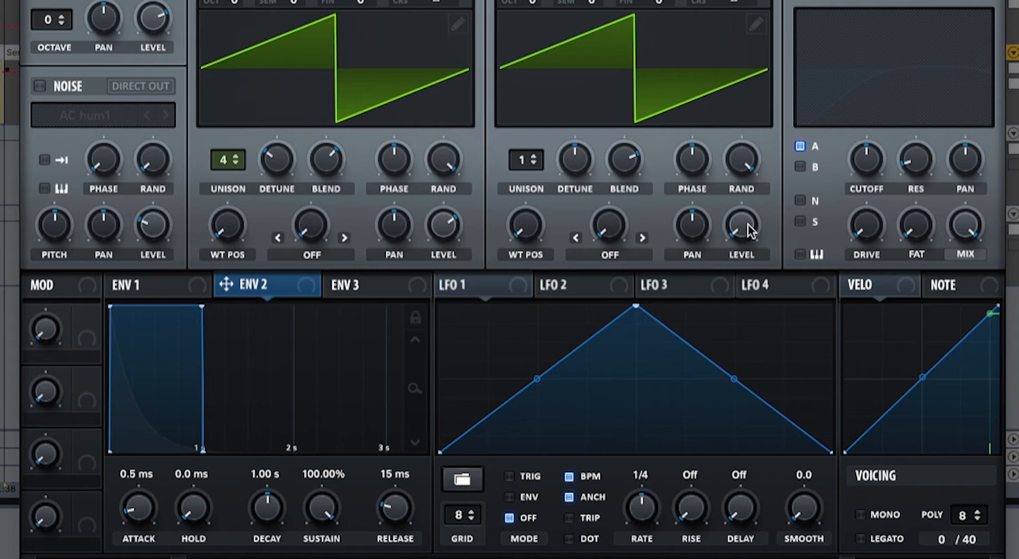
mouse_move(223, 336)
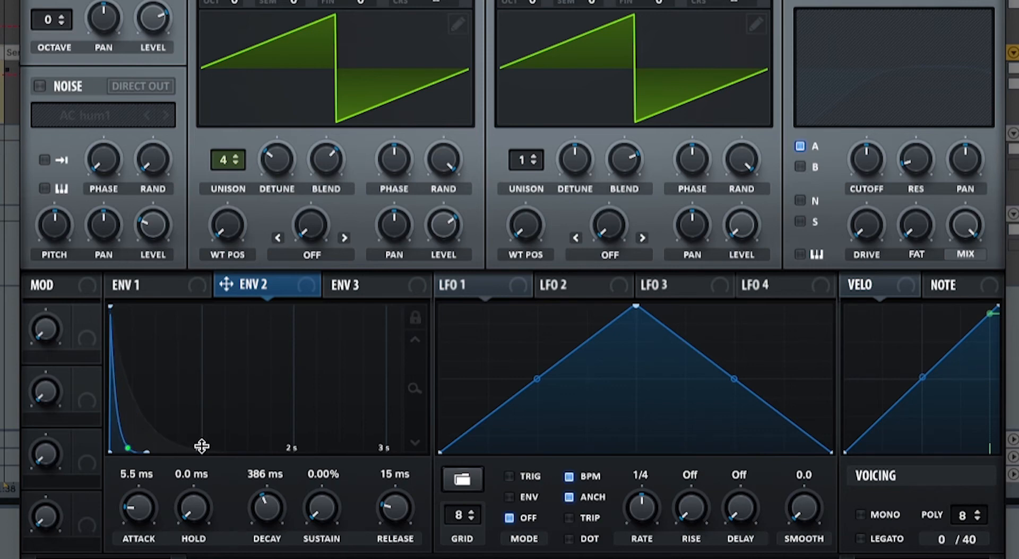
mouse_move(394, 514)
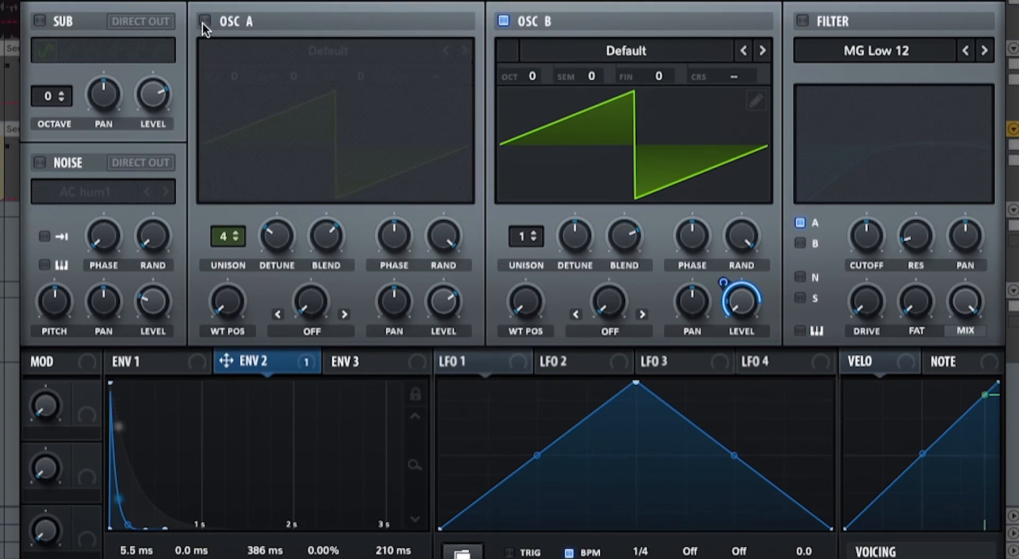
Toggle oscillator A on, off and on again to compare, leaving it enabled
click(204, 21)
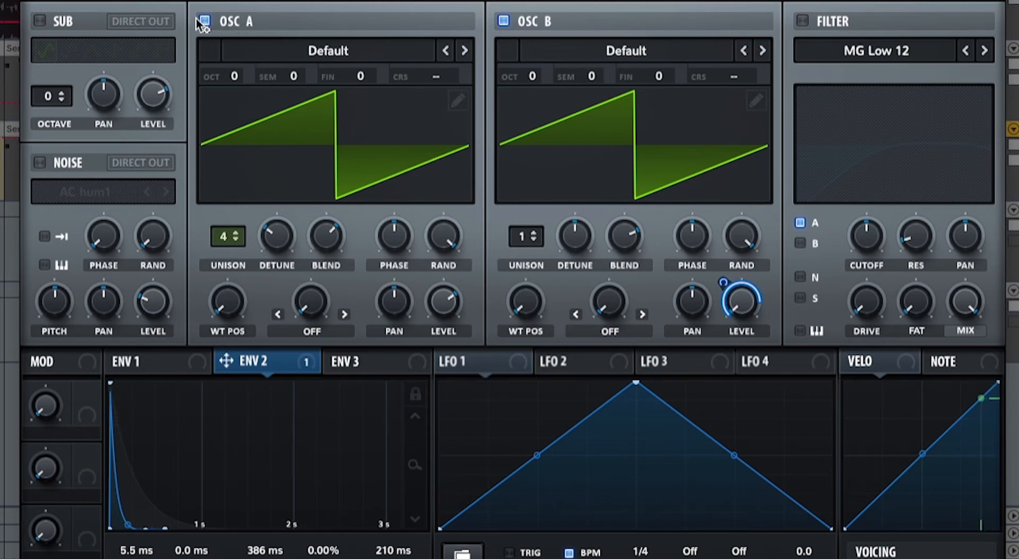
click(205, 21)
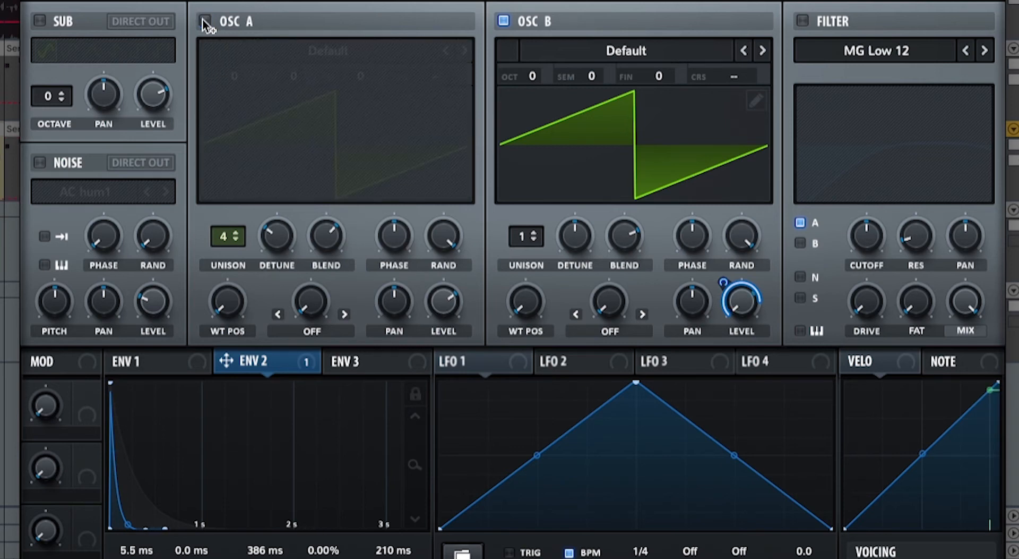
click(204, 21)
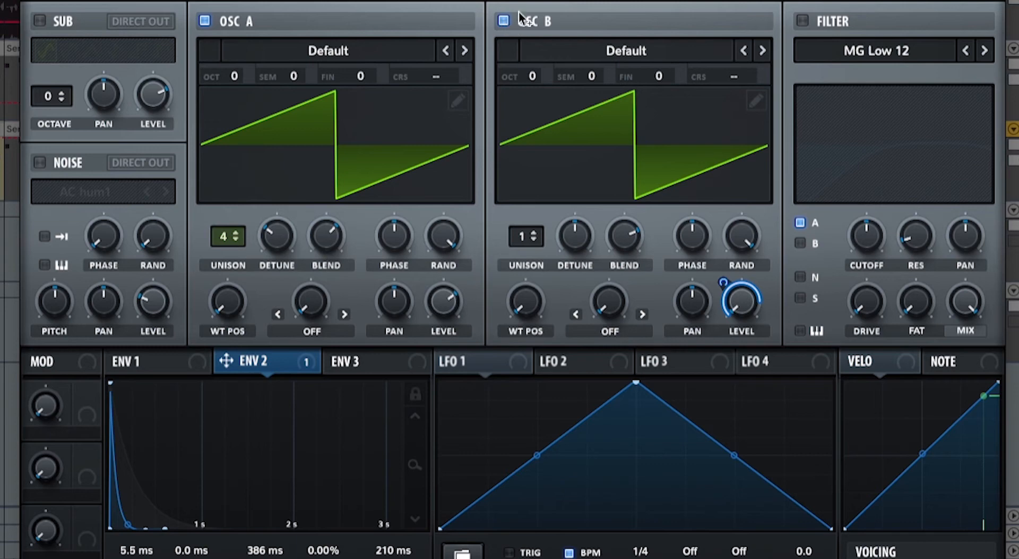
mouse_move(805, 30)
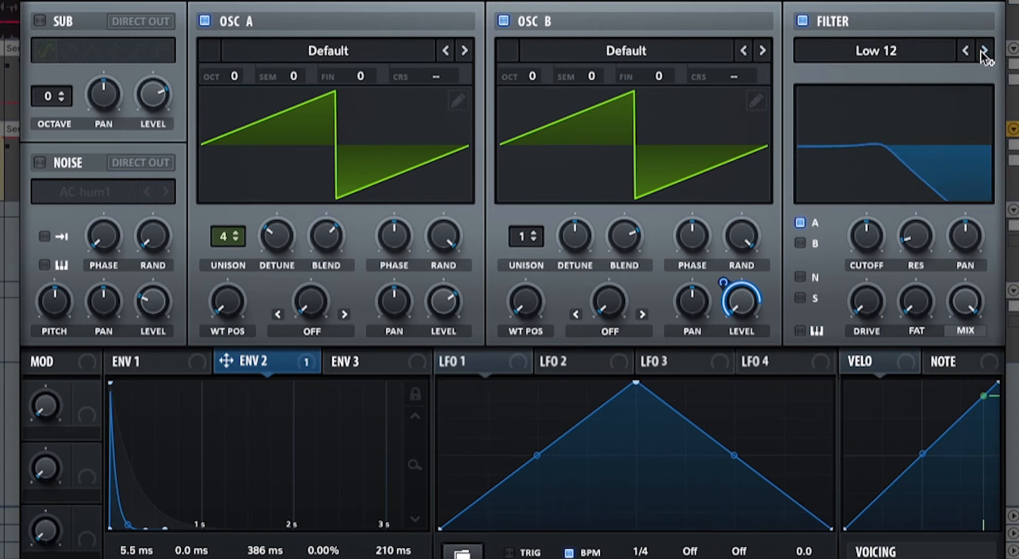
Switch the filter to High 12, route oscillator B through it, and A/B the filter power
click(984, 49)
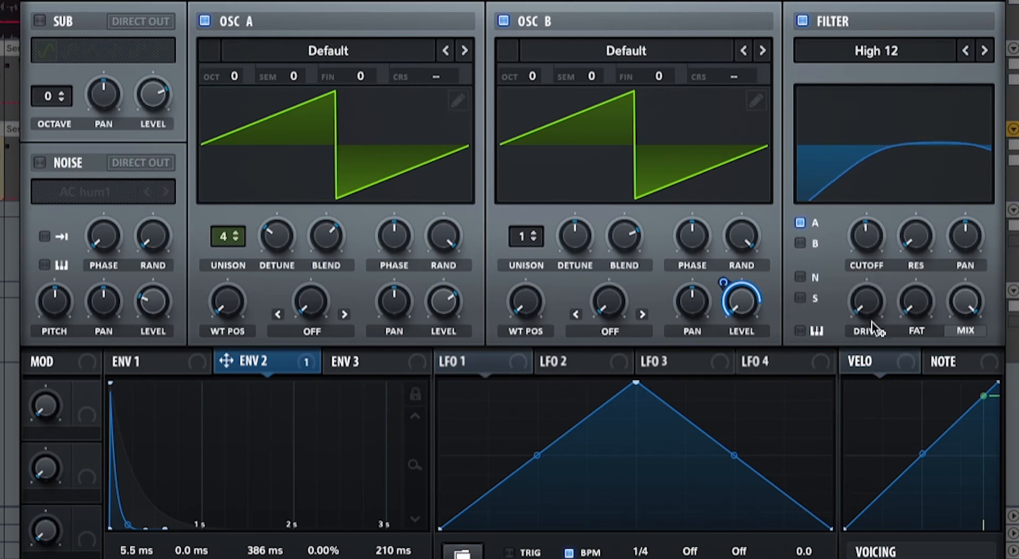
mouse_move(813, 243)
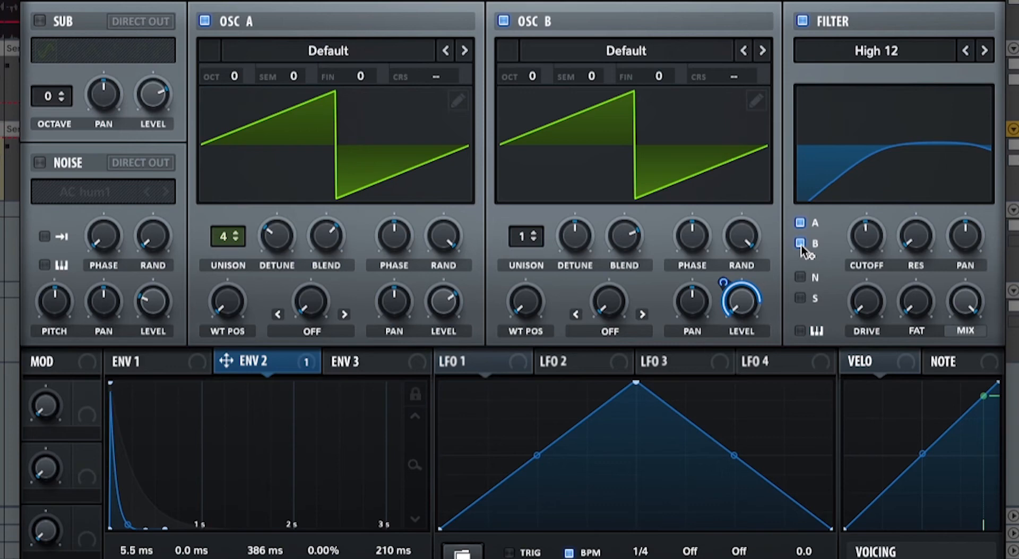
click(799, 243)
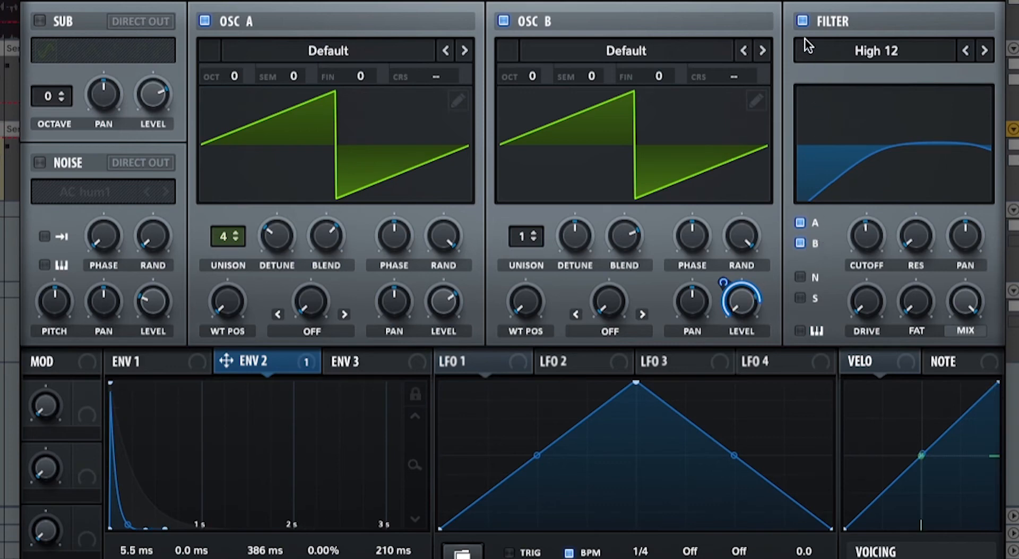
click(803, 21)
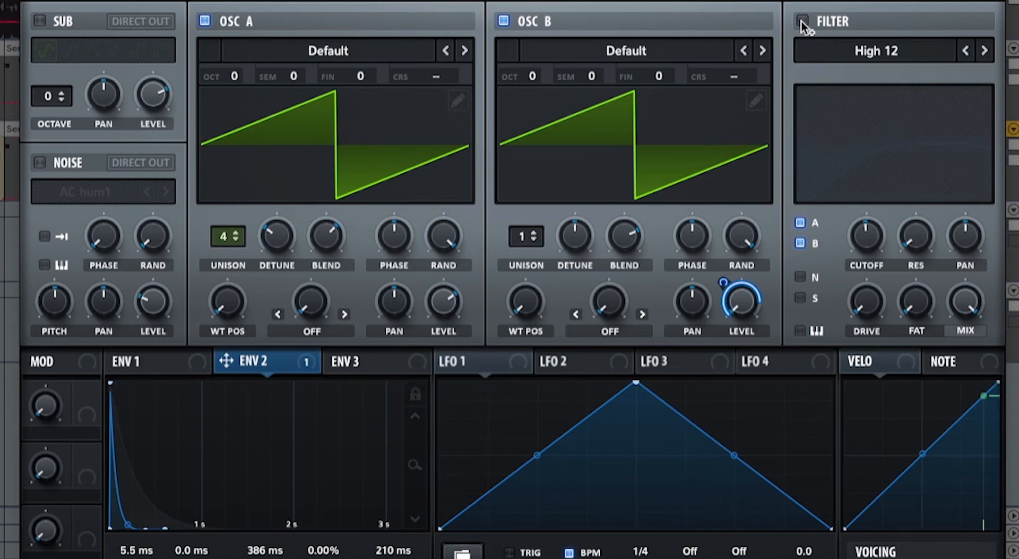
click(803, 21)
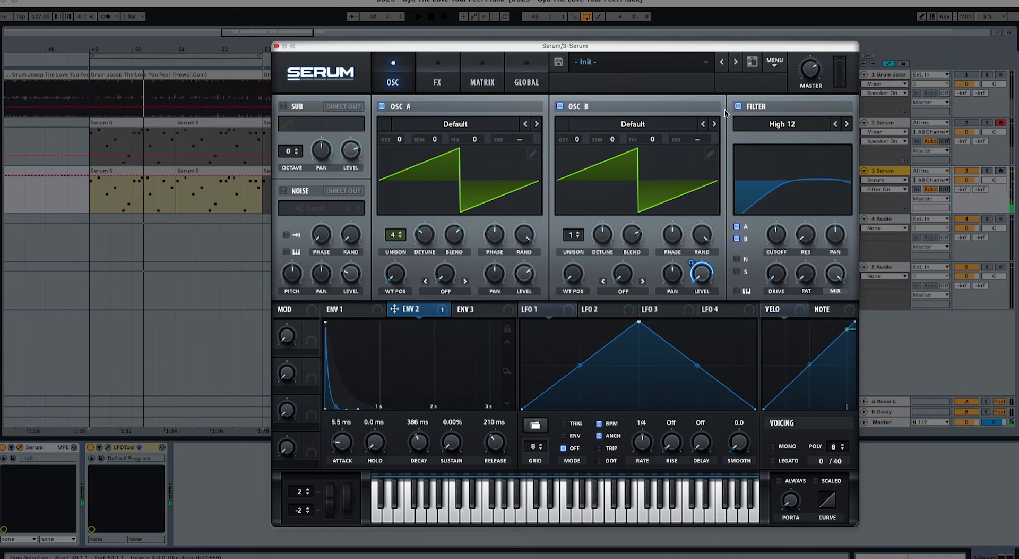
Enable Hyper/Dimension in the FX rack at about 17% mix, toggling it to compare
click(437, 73)
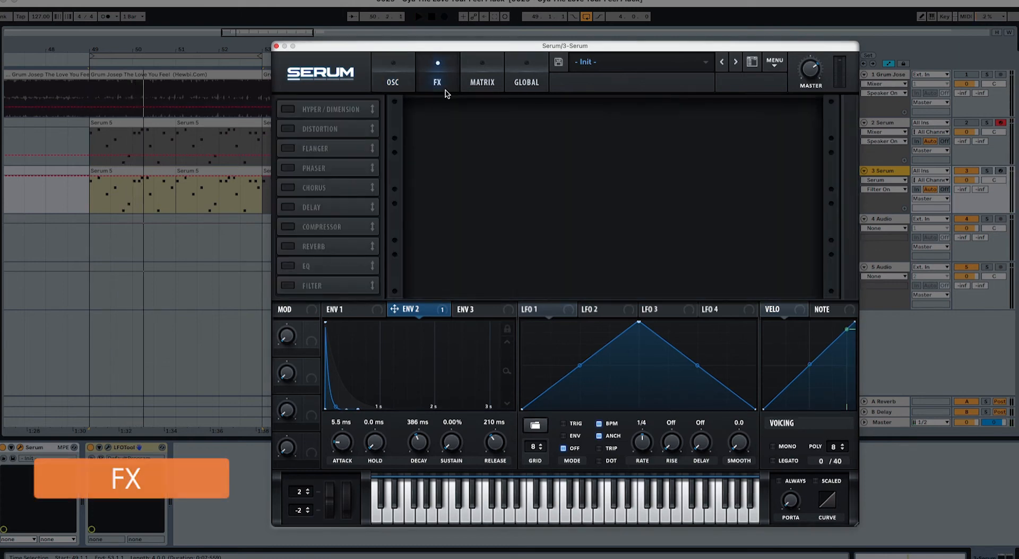
click(288, 109)
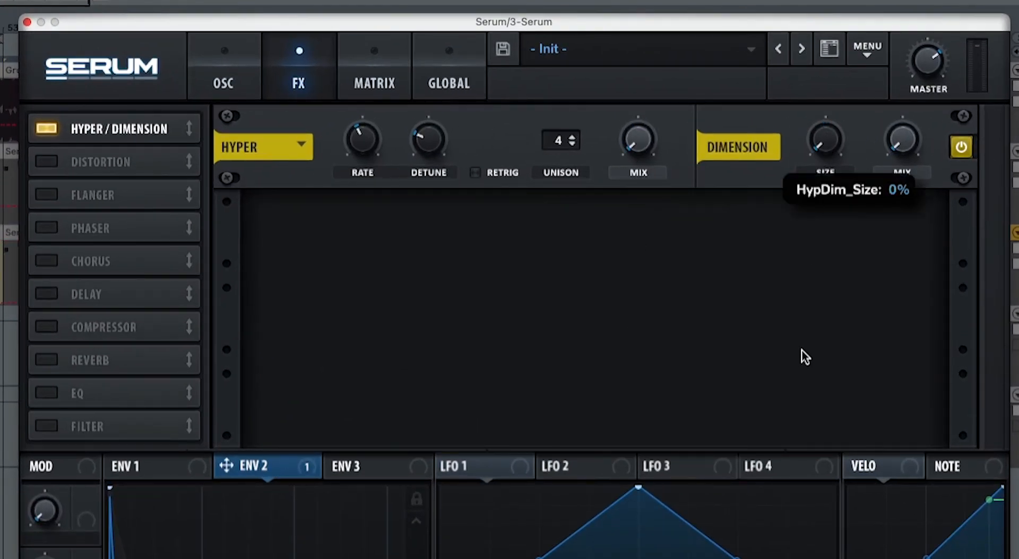
mouse_move(902, 139)
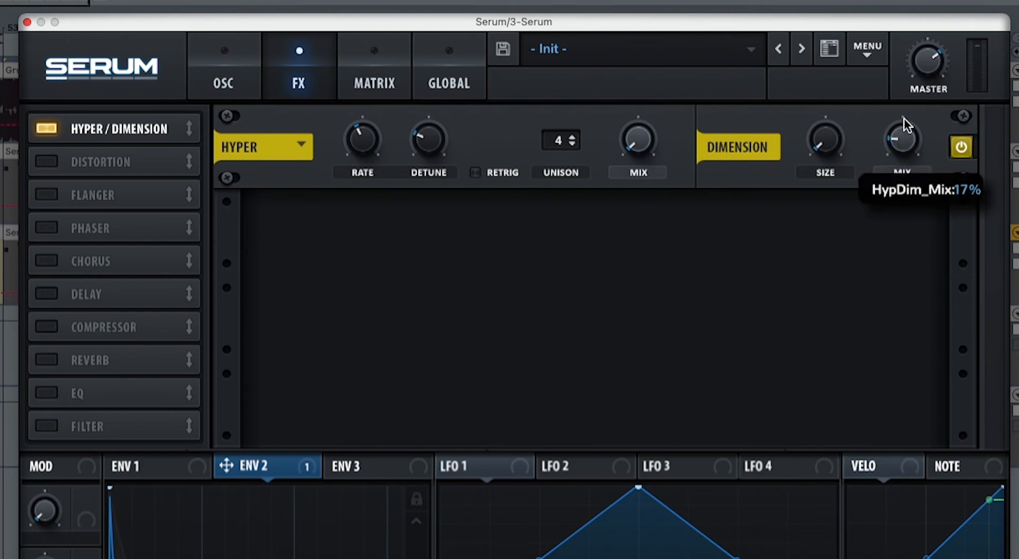
mouse_move(825, 159)
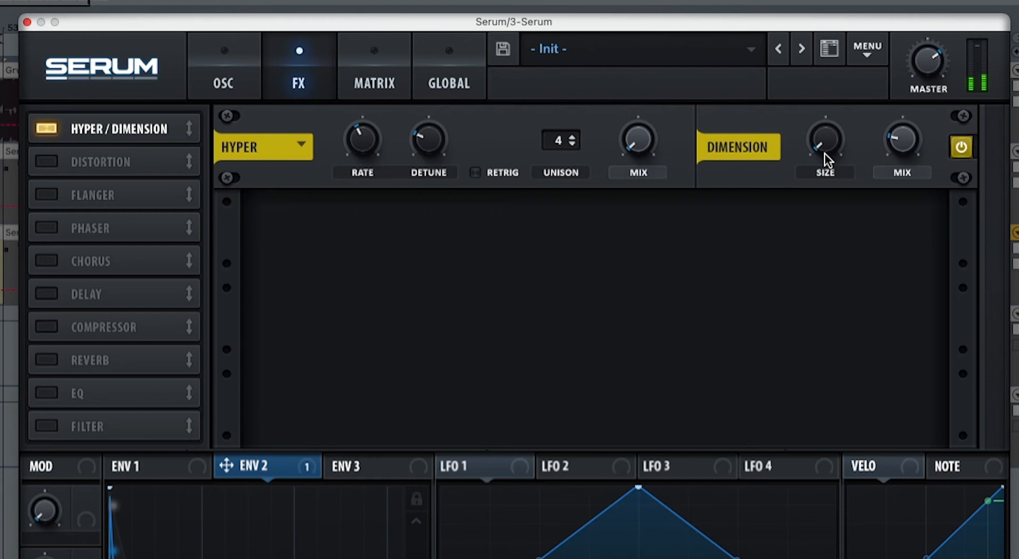
click(961, 147)
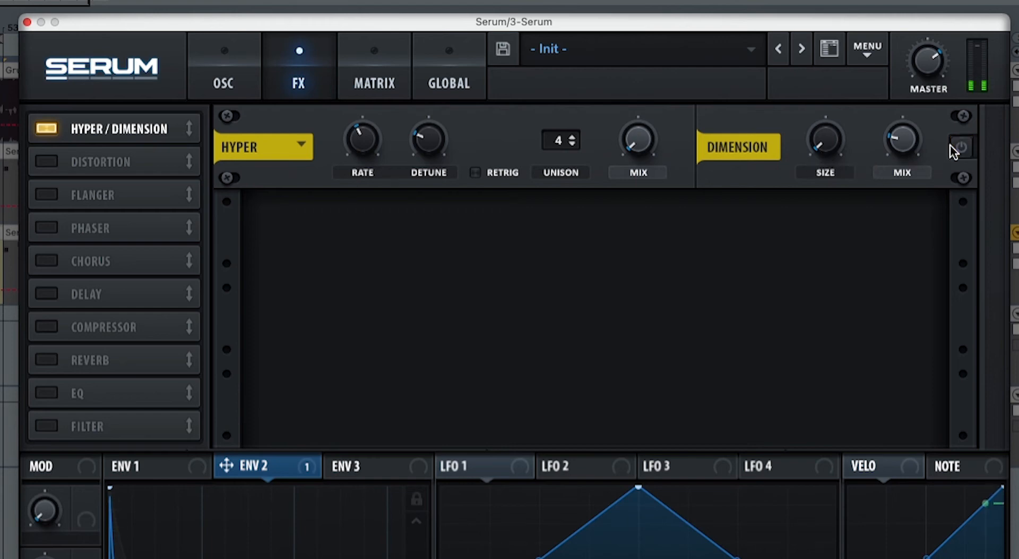
click(961, 147)
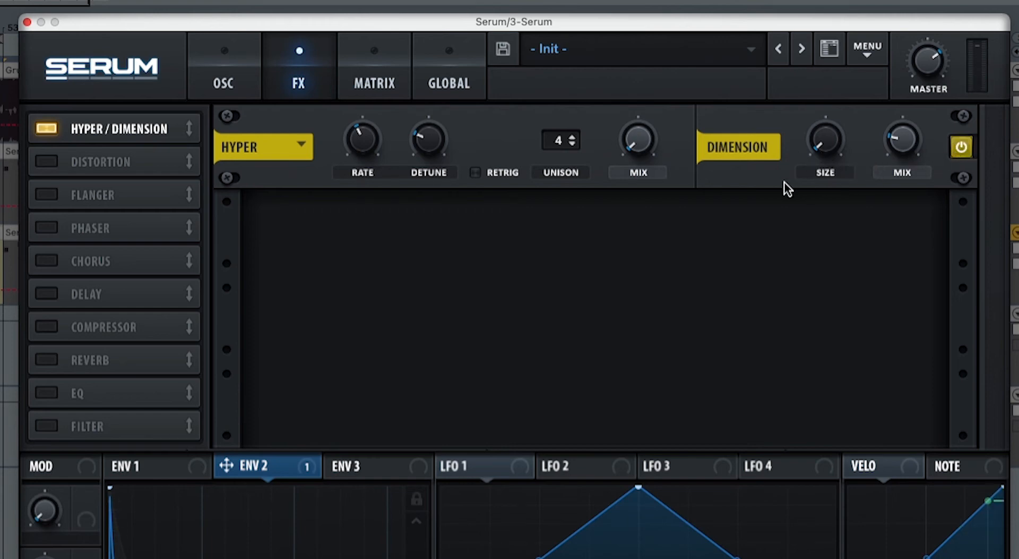
mouse_move(63, 180)
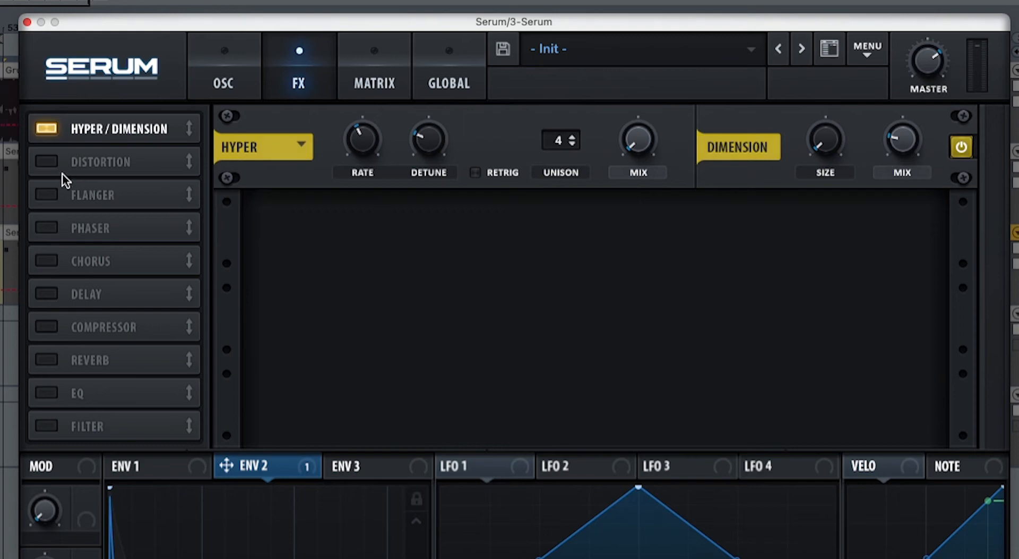
Enable the SoftClip Distortion effect with drive at 75%
click(47, 161)
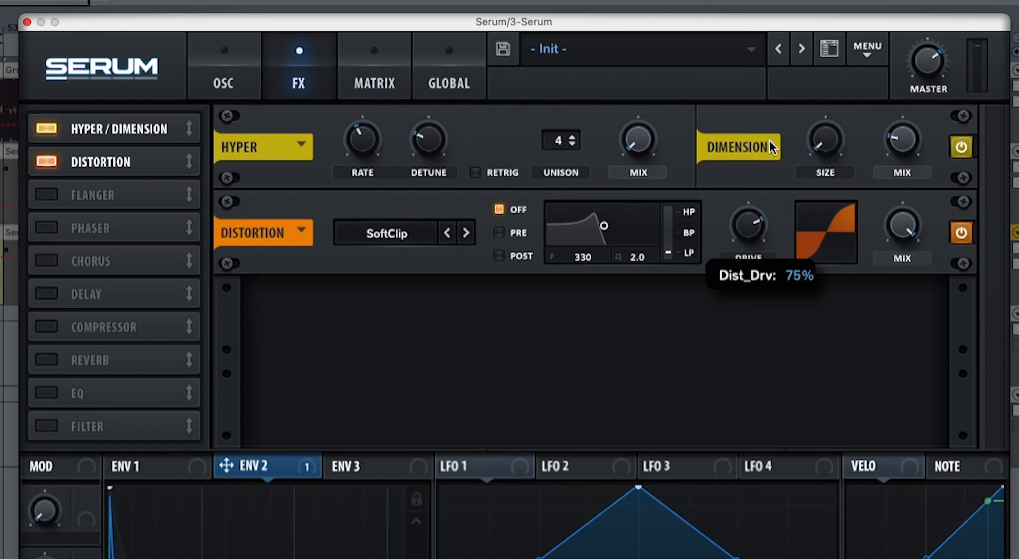
mouse_move(902, 225)
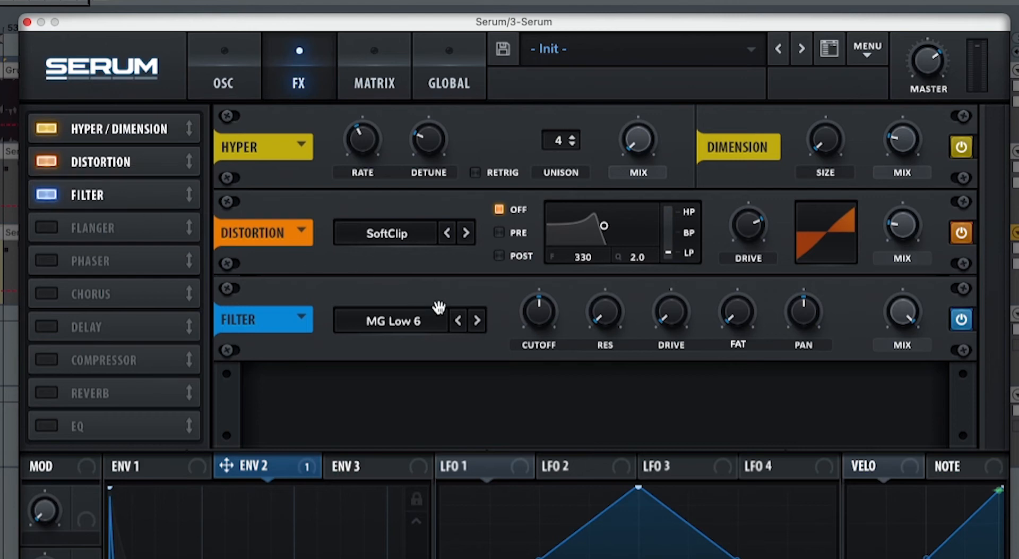
mouse_move(536, 322)
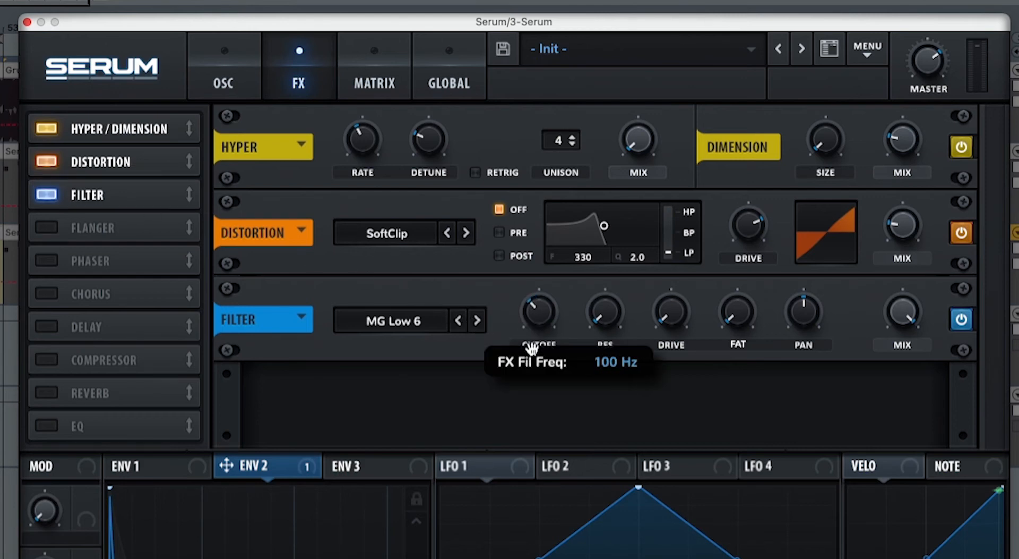
mouse_move(577, 338)
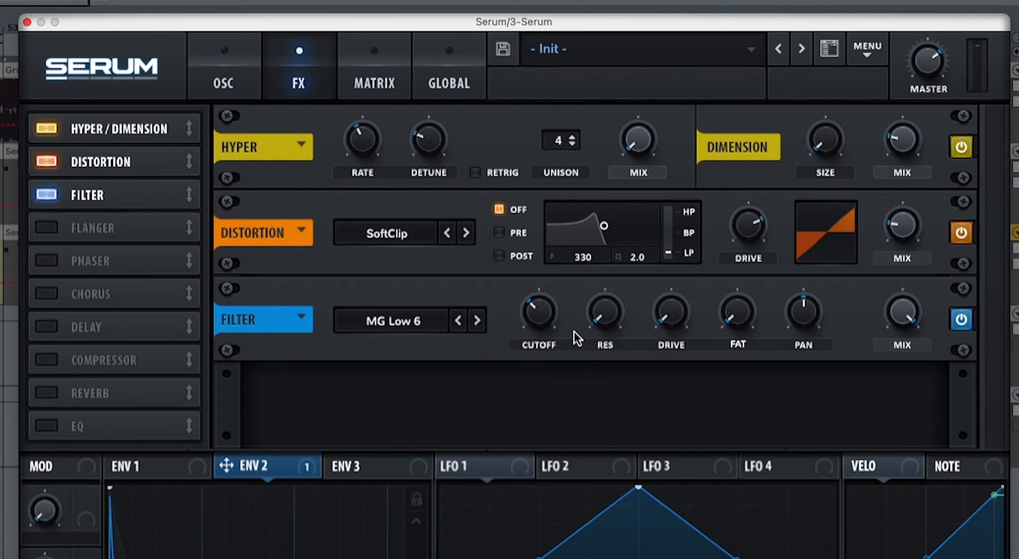
mouse_move(604, 316)
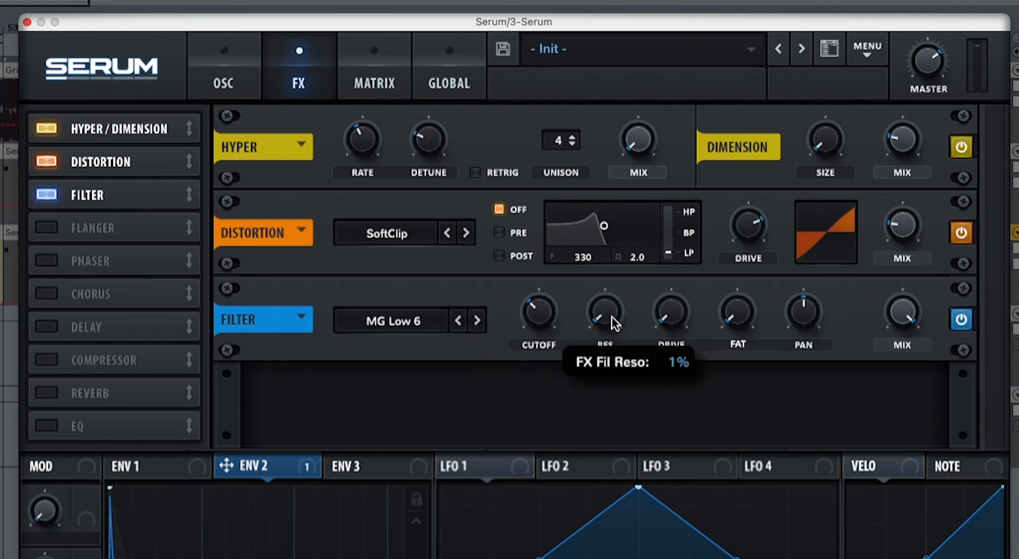
mouse_move(670, 313)
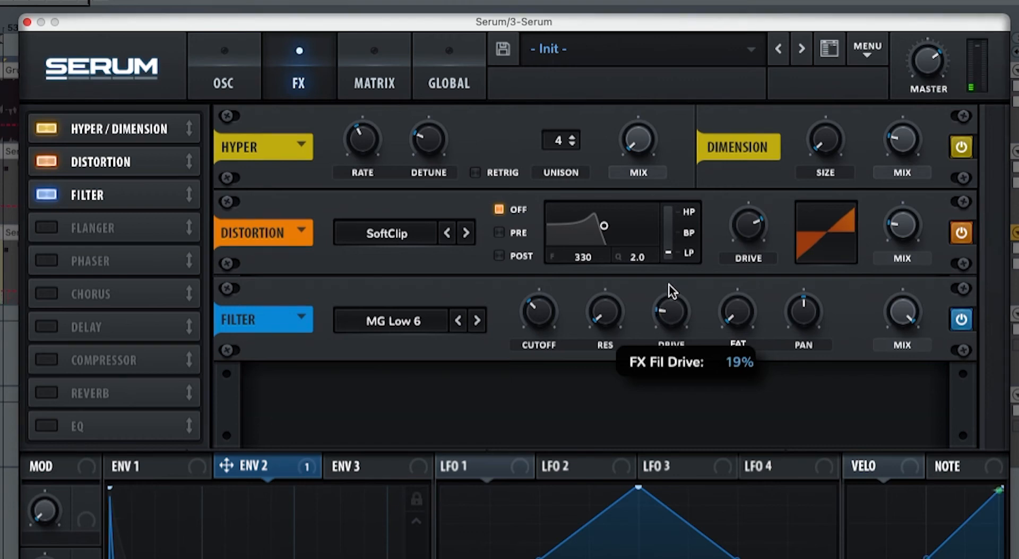
mouse_move(642, 309)
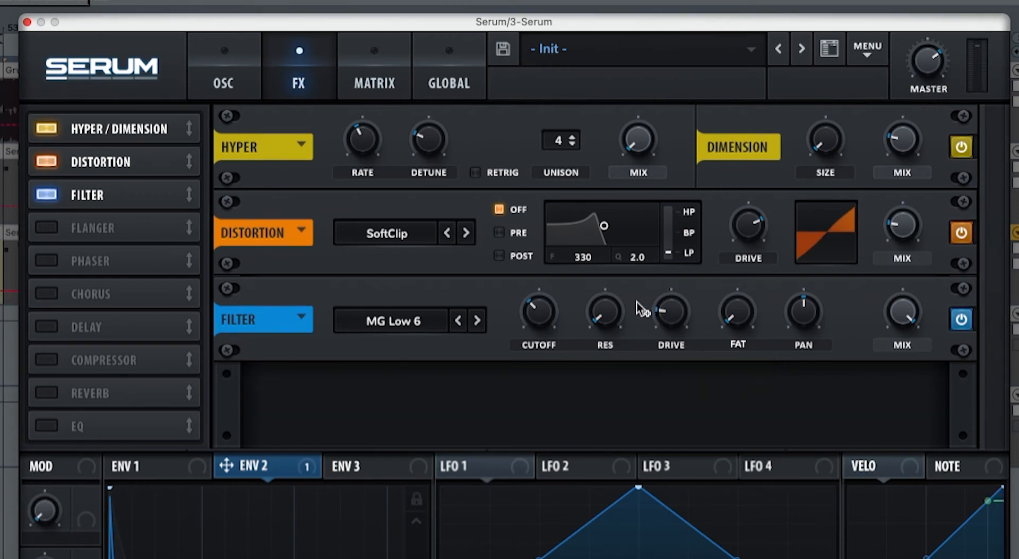
Bring up the ENV 1 tab after setting up the MG Low 6 filter
click(150, 465)
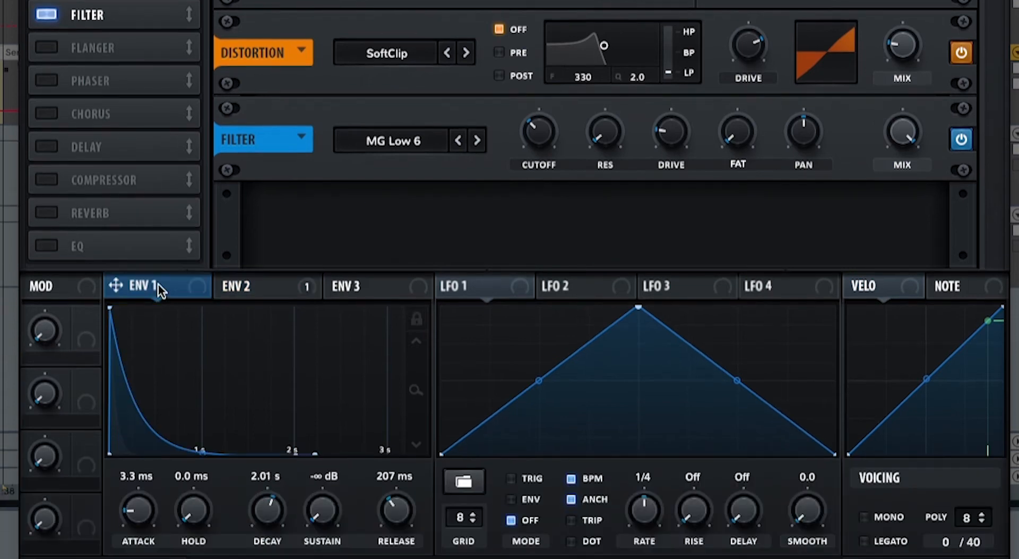
Route ENV 1 and ENV 2 to the FX filter cutoff, with ENV 2 at 34
click(537, 133)
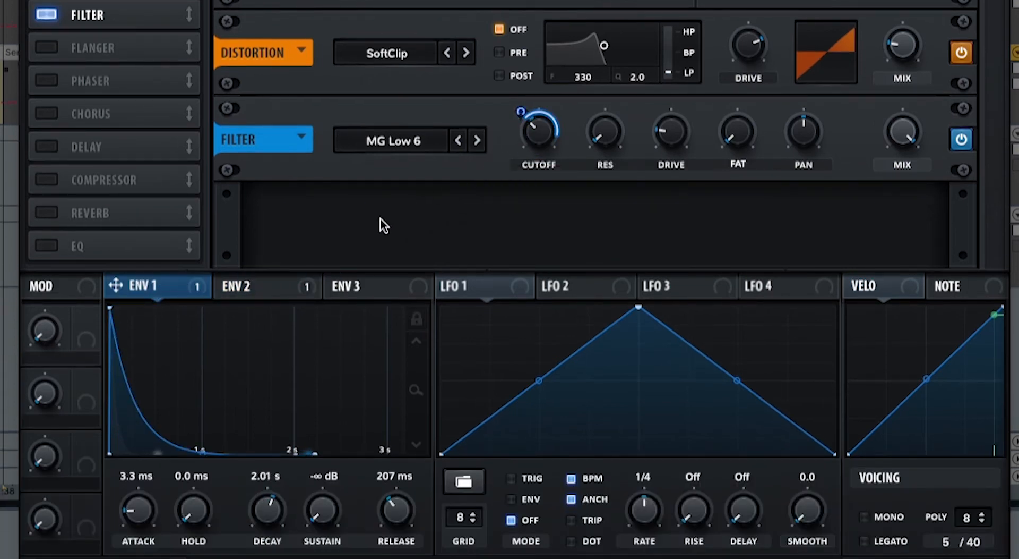
click(264, 286)
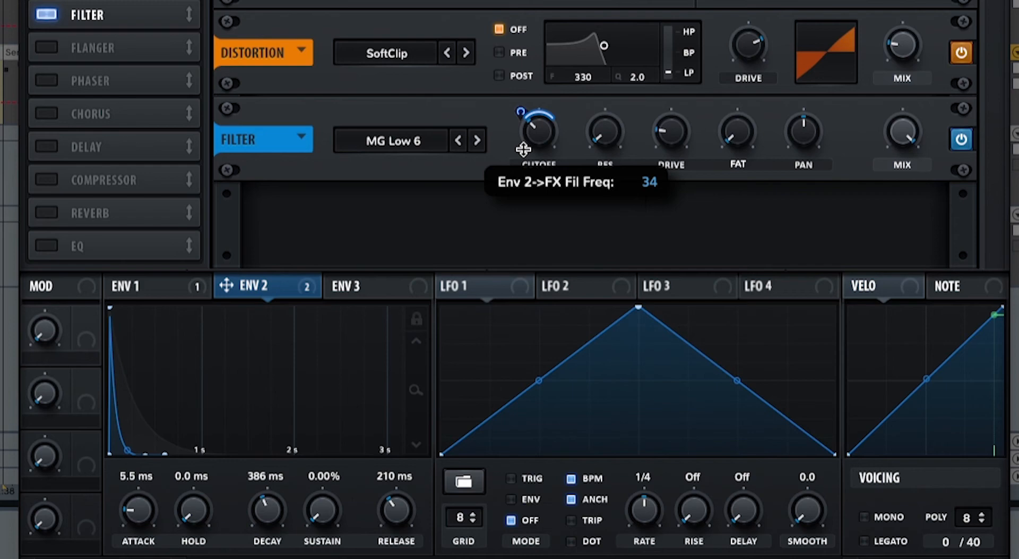
mouse_move(382, 258)
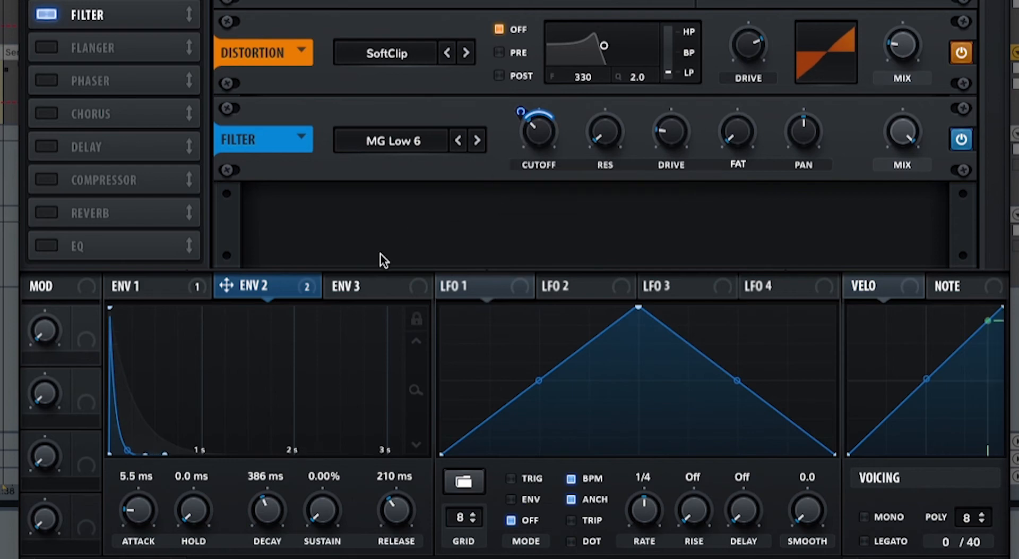
click(362, 286)
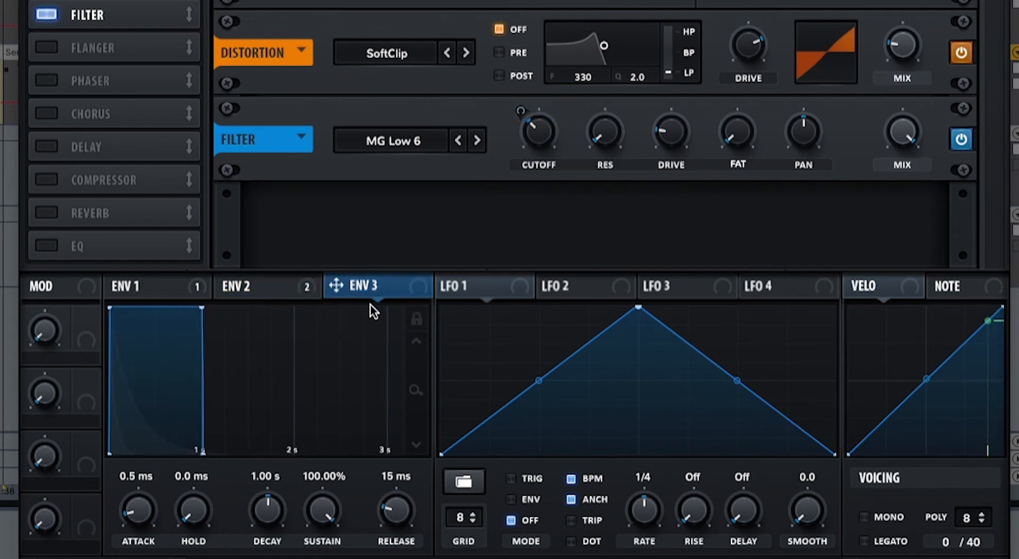
mouse_move(318, 544)
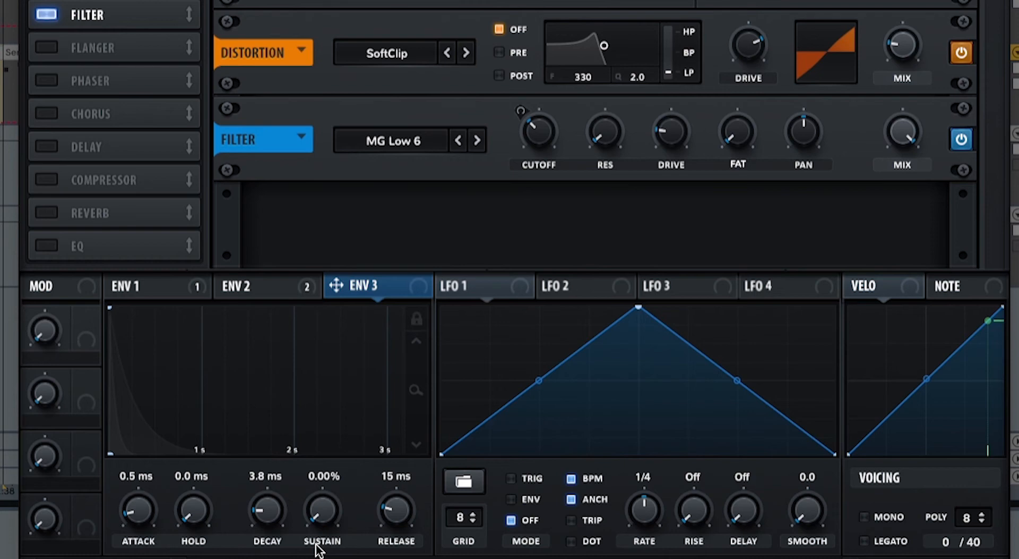
mouse_move(400, 522)
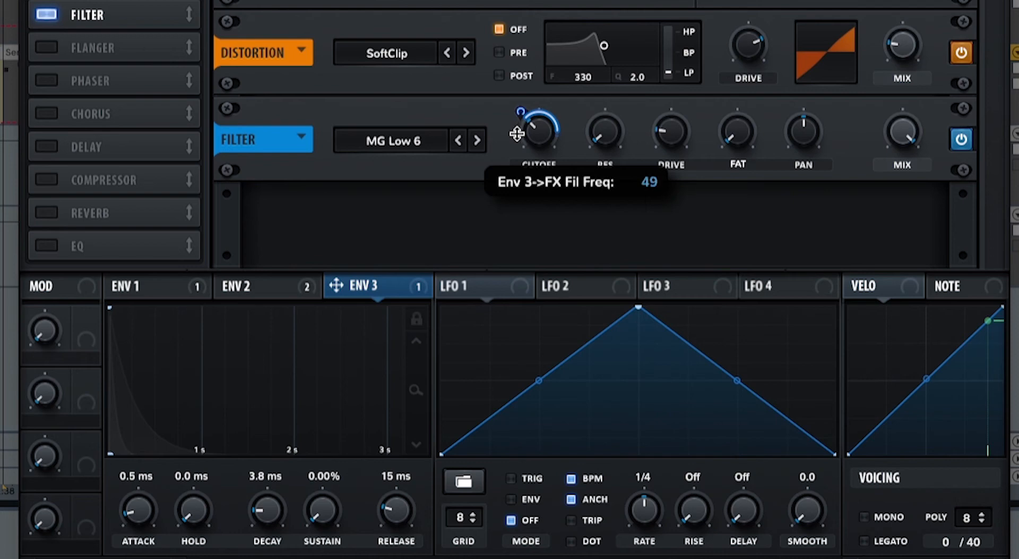
Set ENV 3's FX filter cutoff amount to 49 and check its routing menu
drag(520, 114, 517, 147)
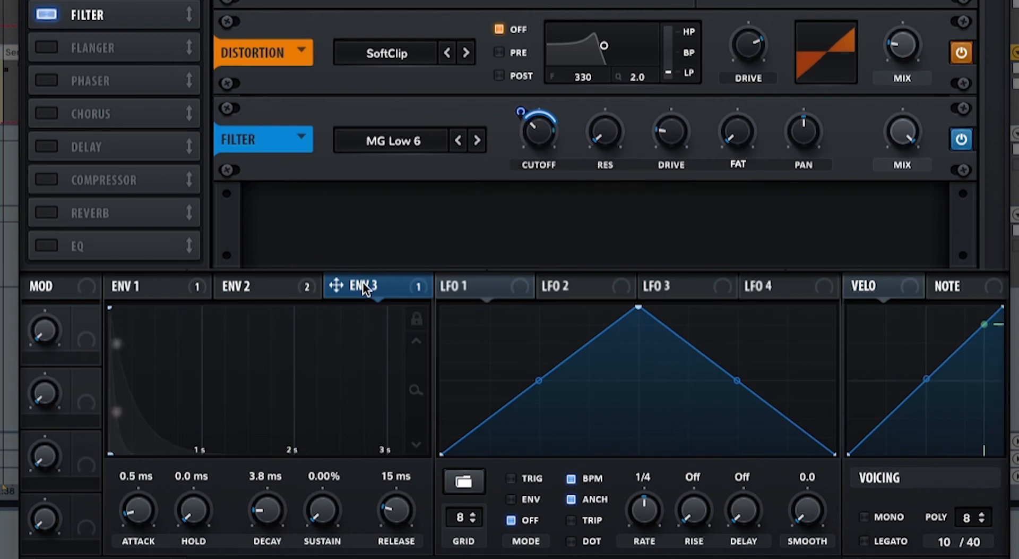
right_click(362, 287)
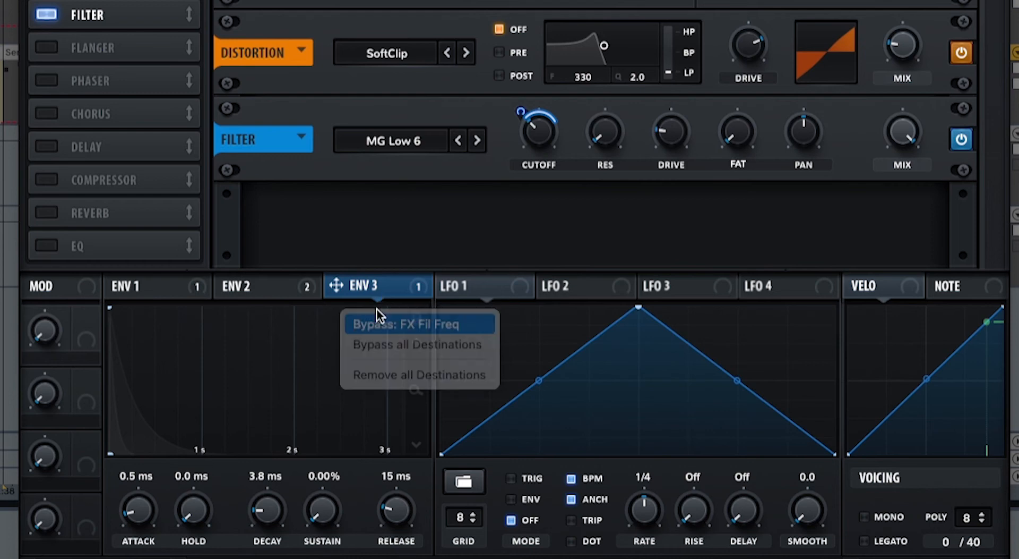
click(419, 324)
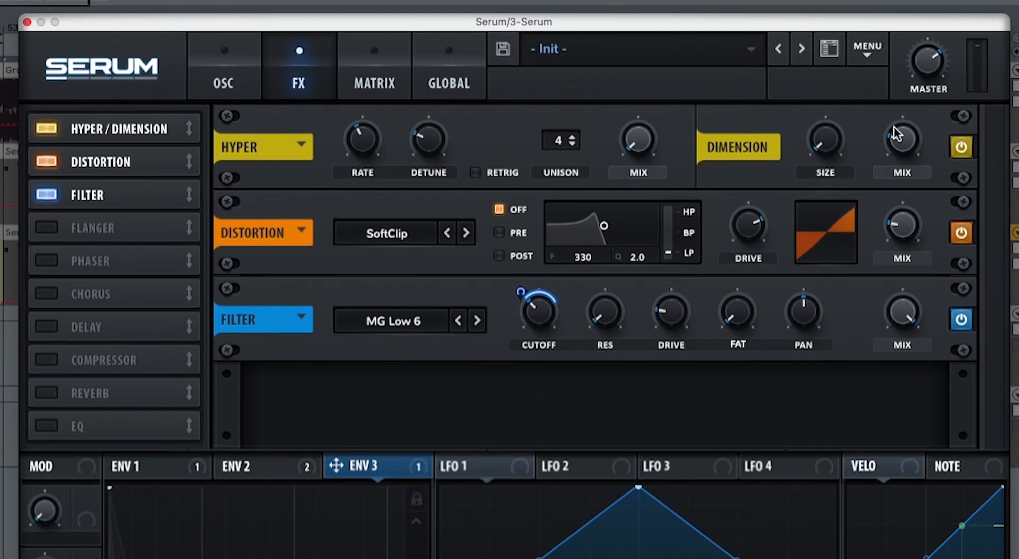
mouse_move(898, 133)
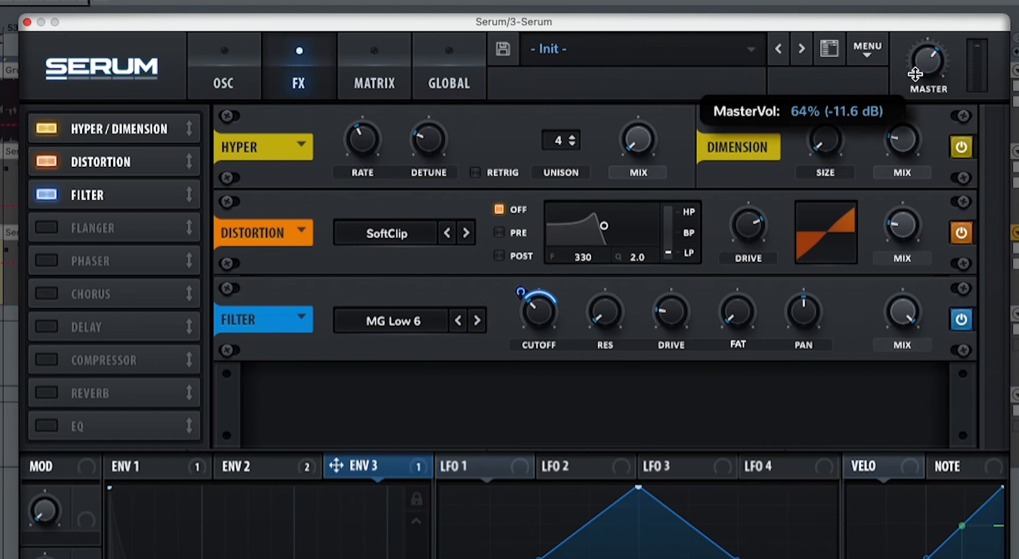
mouse_move(65, 407)
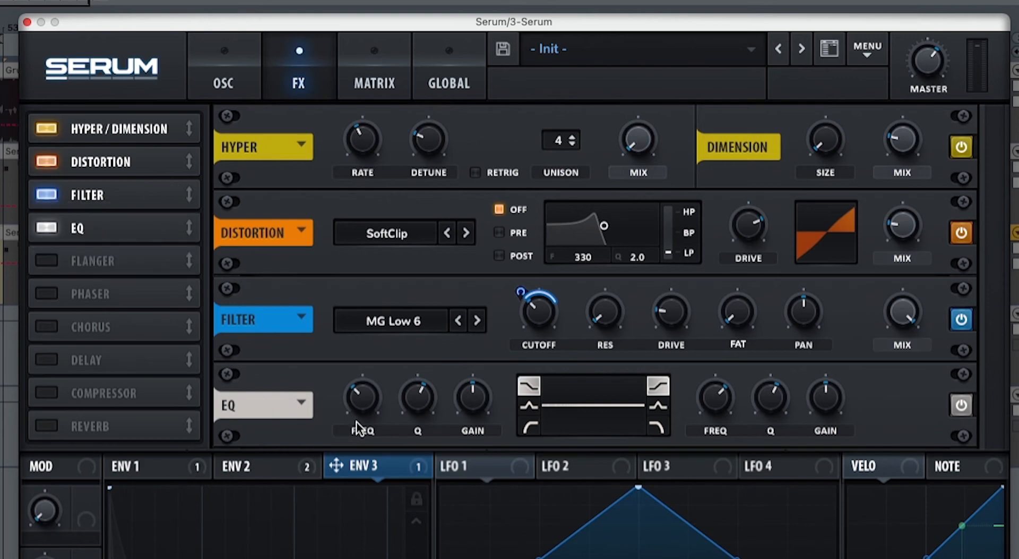
mouse_move(528, 406)
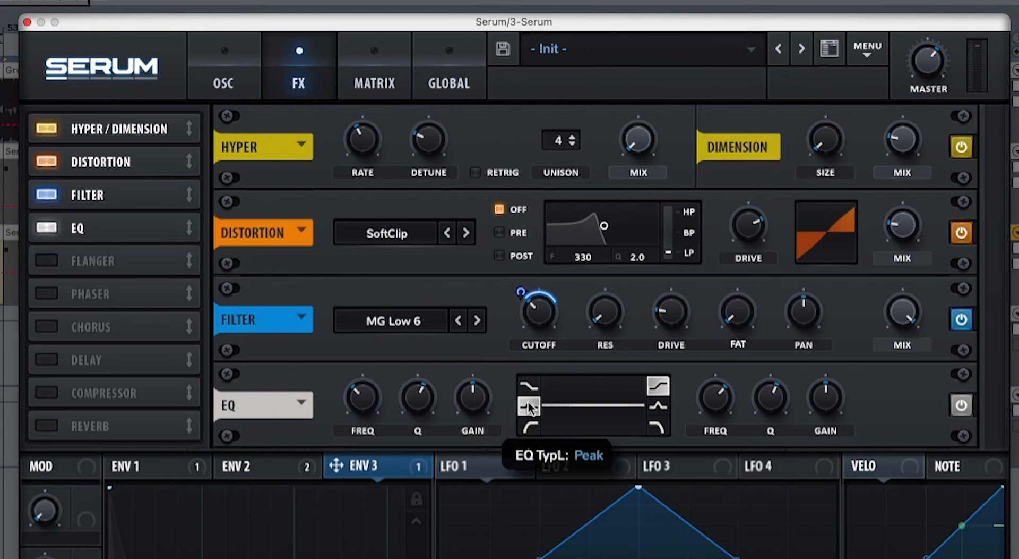
mouse_move(362, 395)
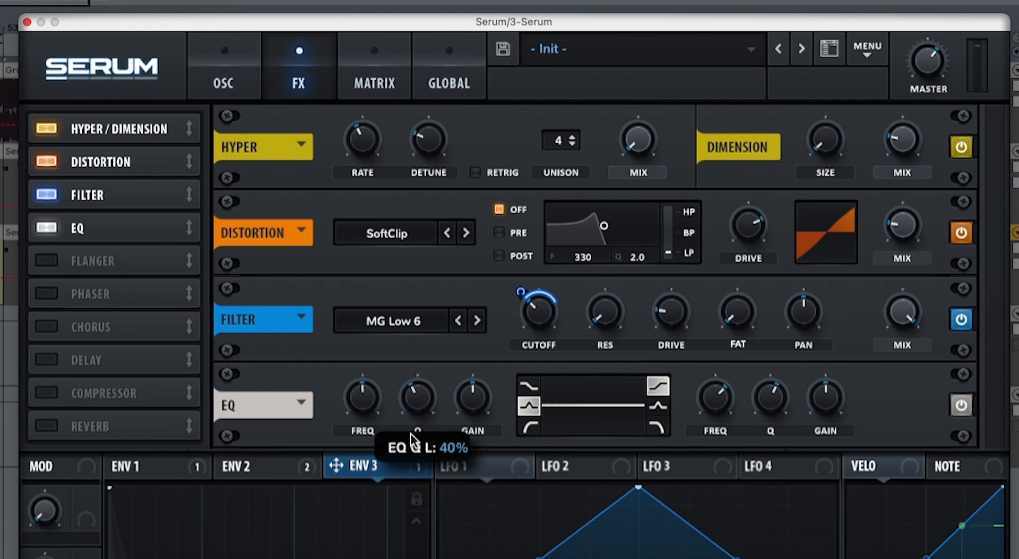
mouse_move(472, 396)
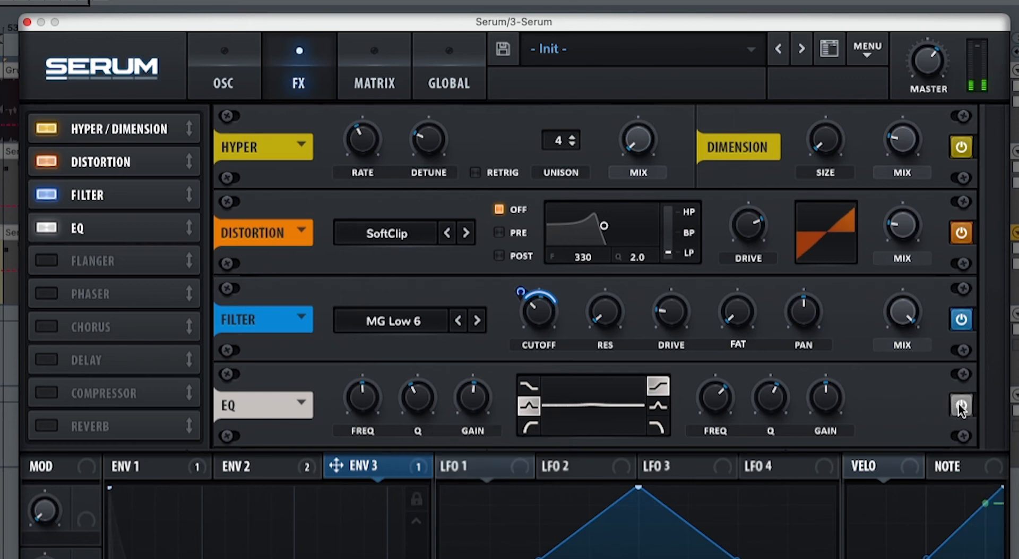
Toggle Serum's EQ on in the effects list to hear its effect
click(961, 404)
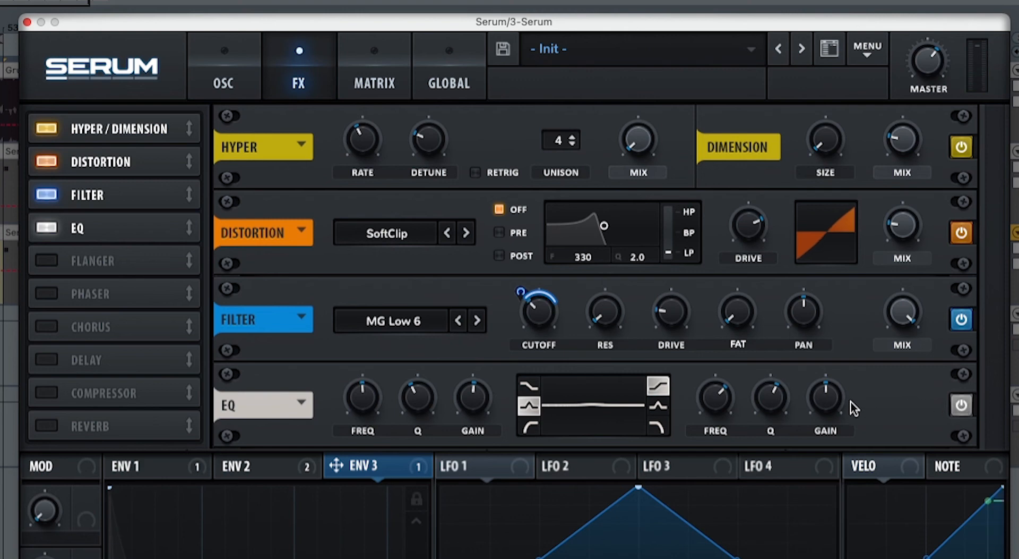
mouse_move(771, 404)
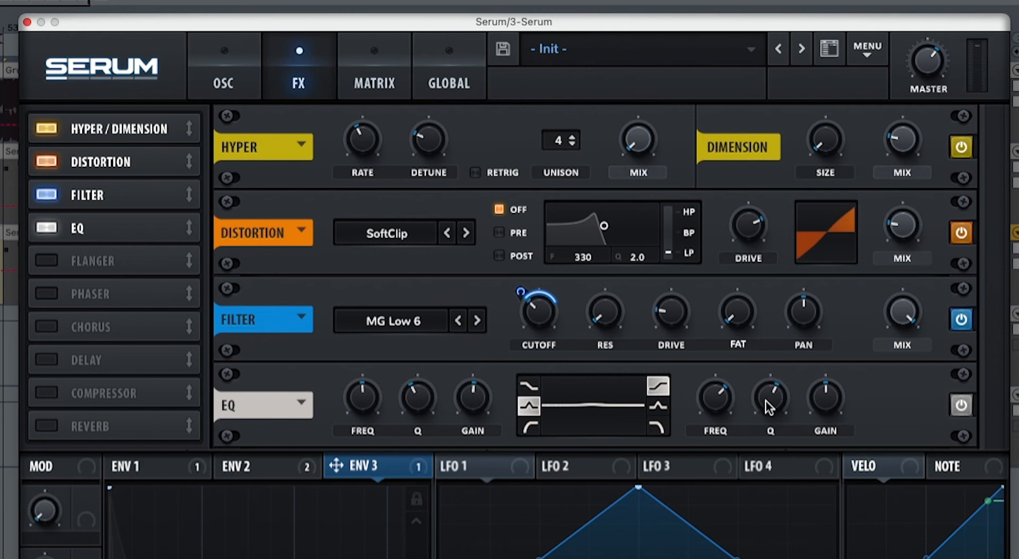
mouse_move(715, 397)
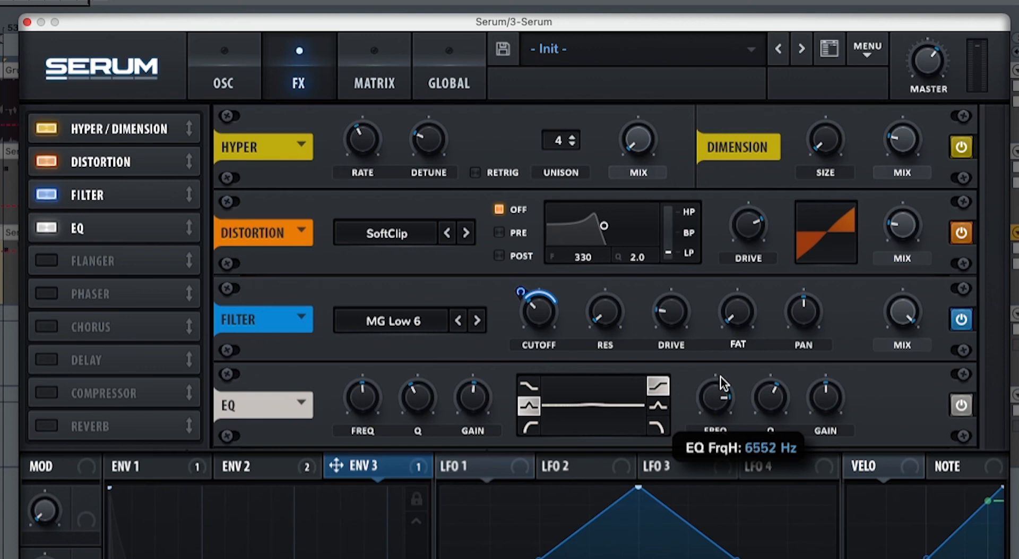
mouse_move(772, 397)
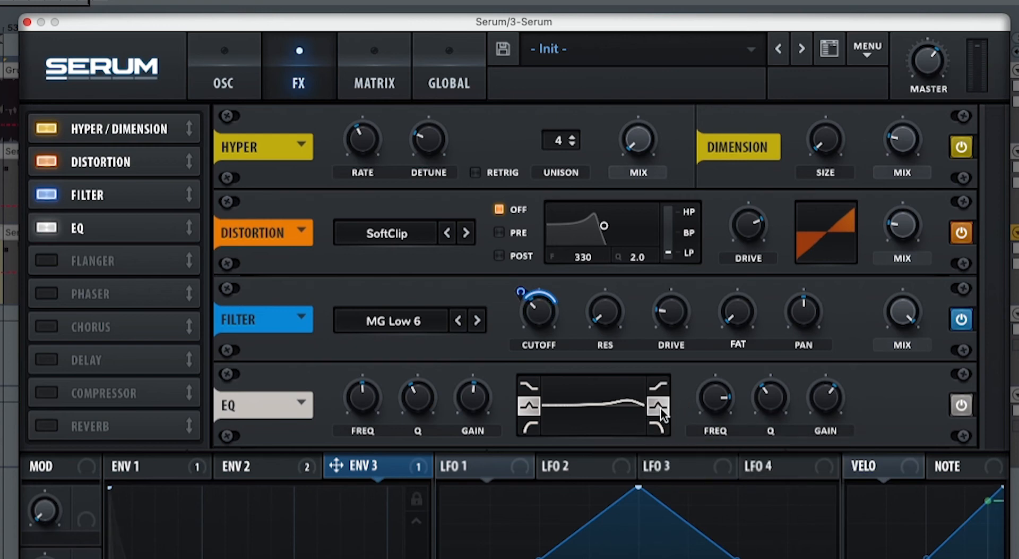
mouse_move(672, 407)
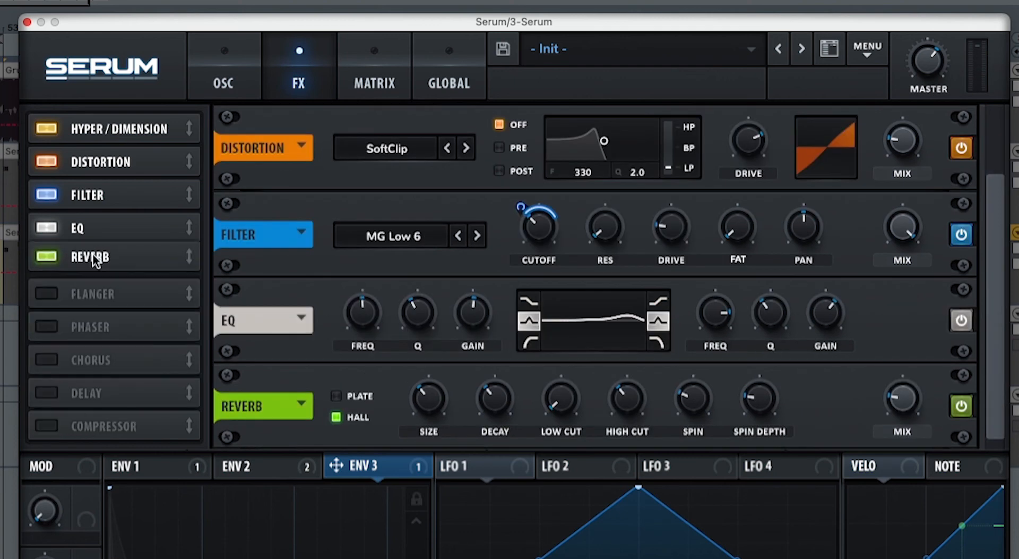
mouse_move(427, 399)
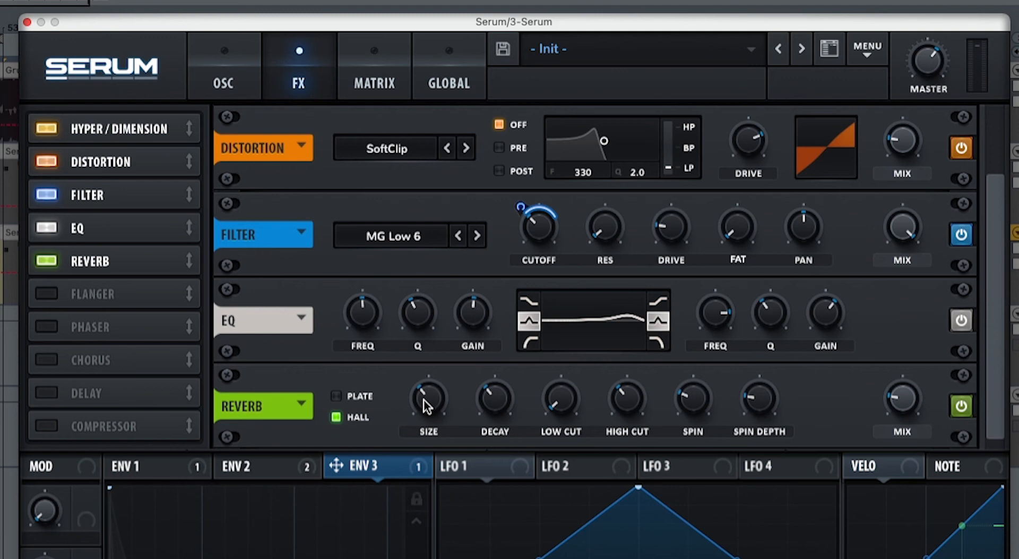
mouse_move(488, 403)
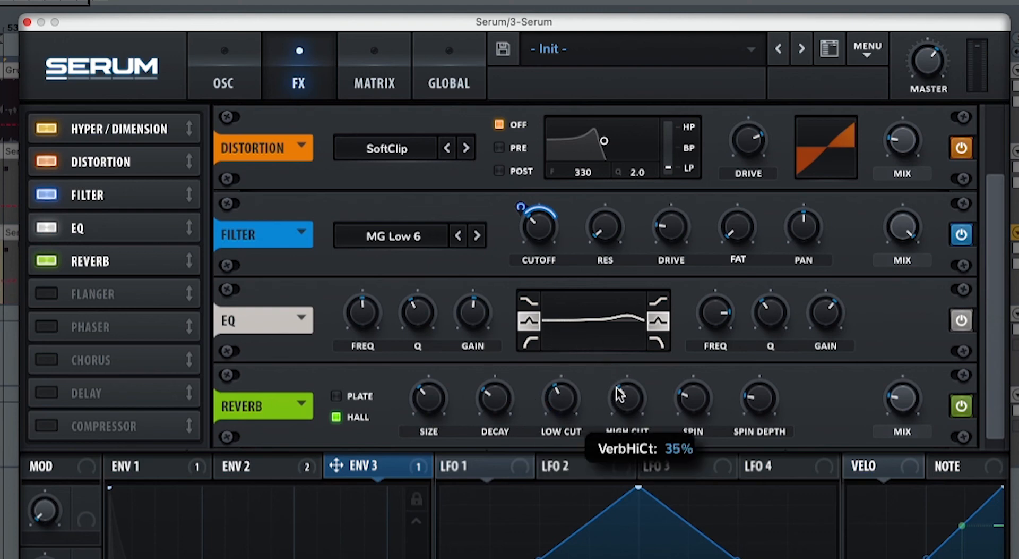
mouse_move(759, 396)
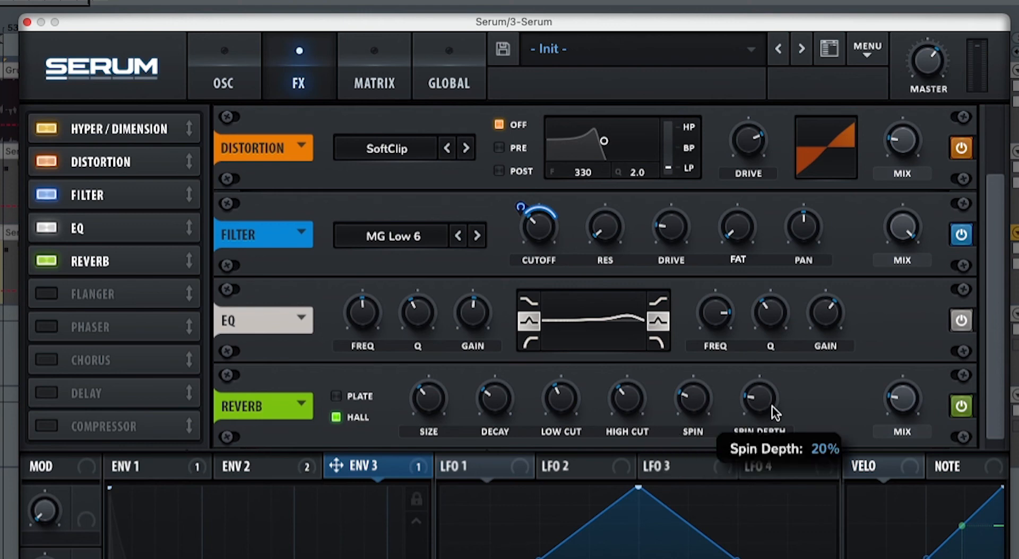
mouse_move(879, 411)
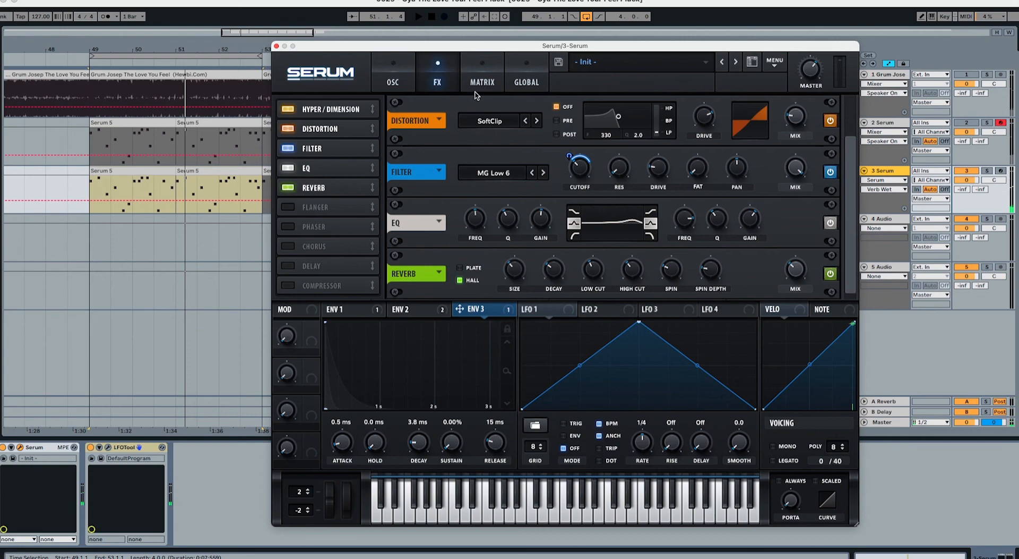
In the matrix, route Env 3 to Global Mast.Tun with an amount of about 47
click(482, 72)
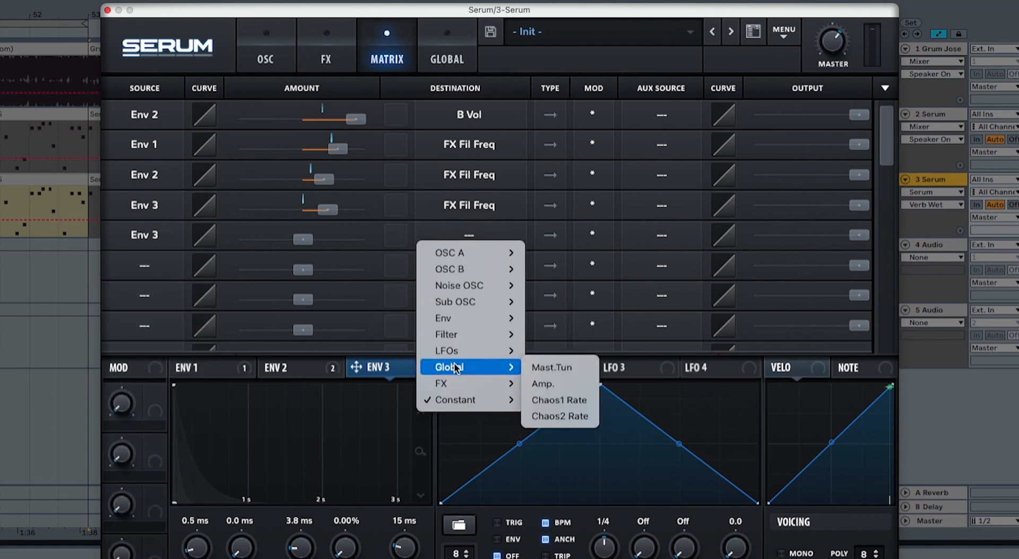
click(551, 367)
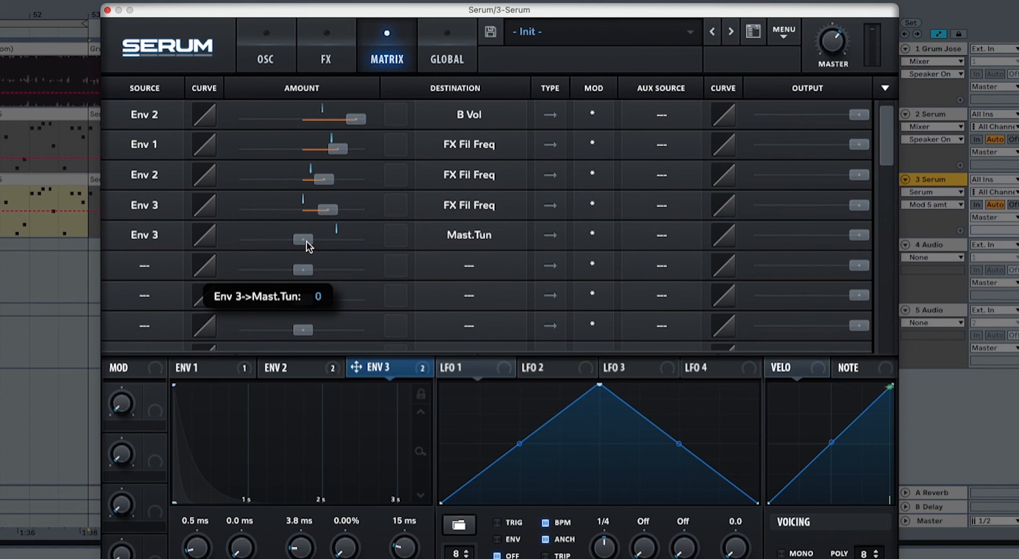
drag(301, 238, 325, 238)
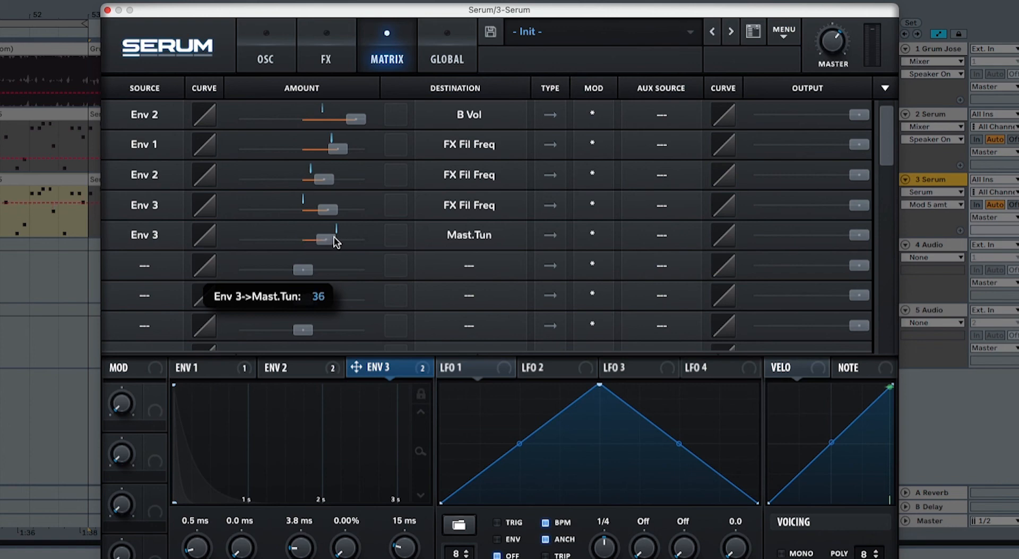
drag(324, 238, 338, 235)
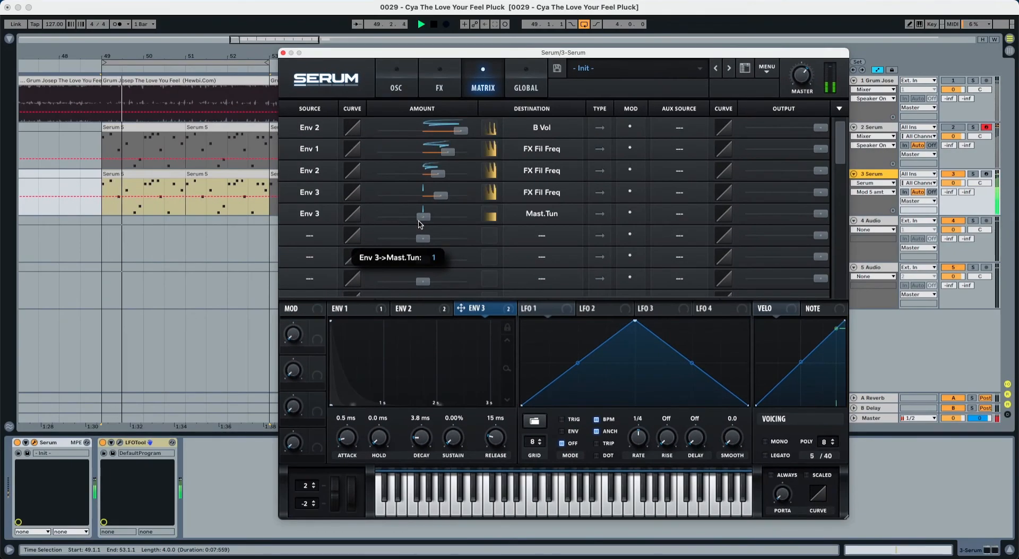
drag(423, 217, 442, 217)
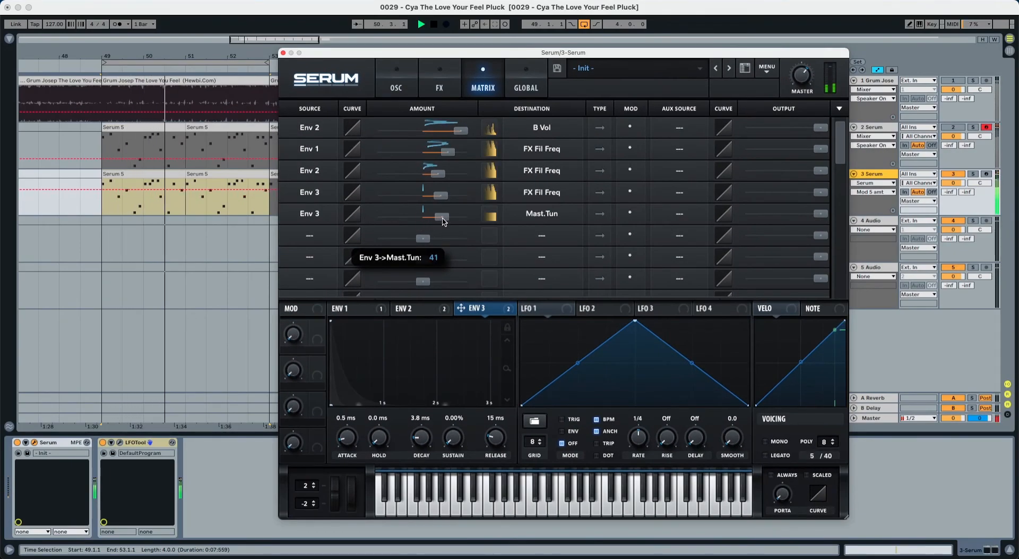
drag(437, 216, 445, 216)
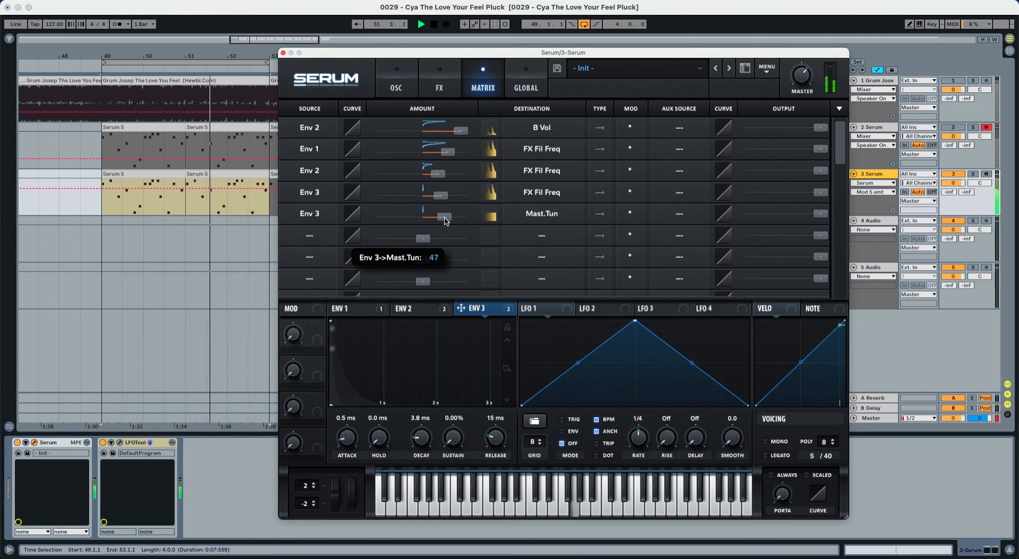